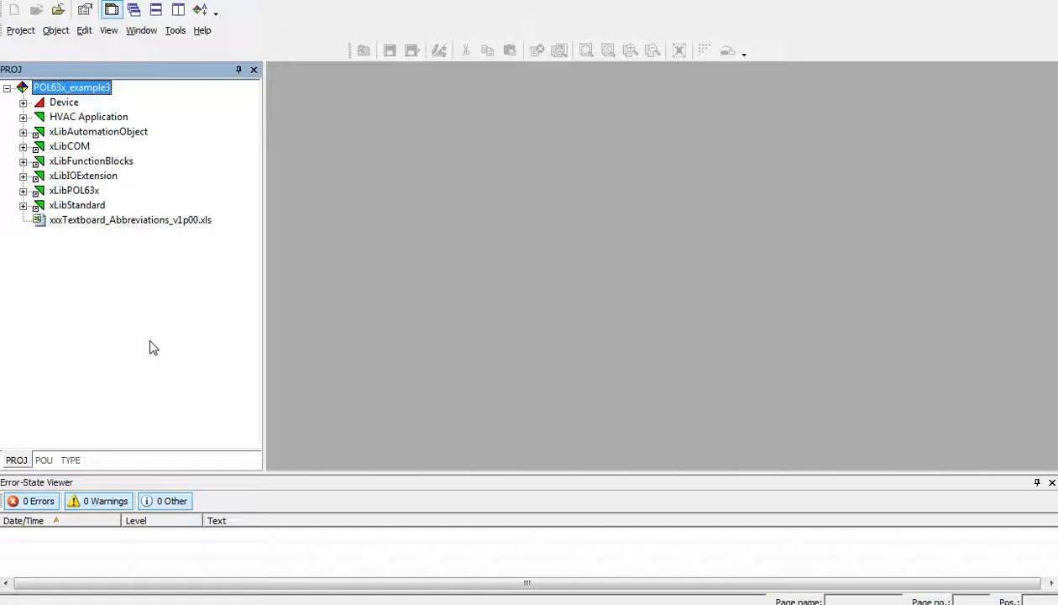
pyautogui.moveTo(139, 211)
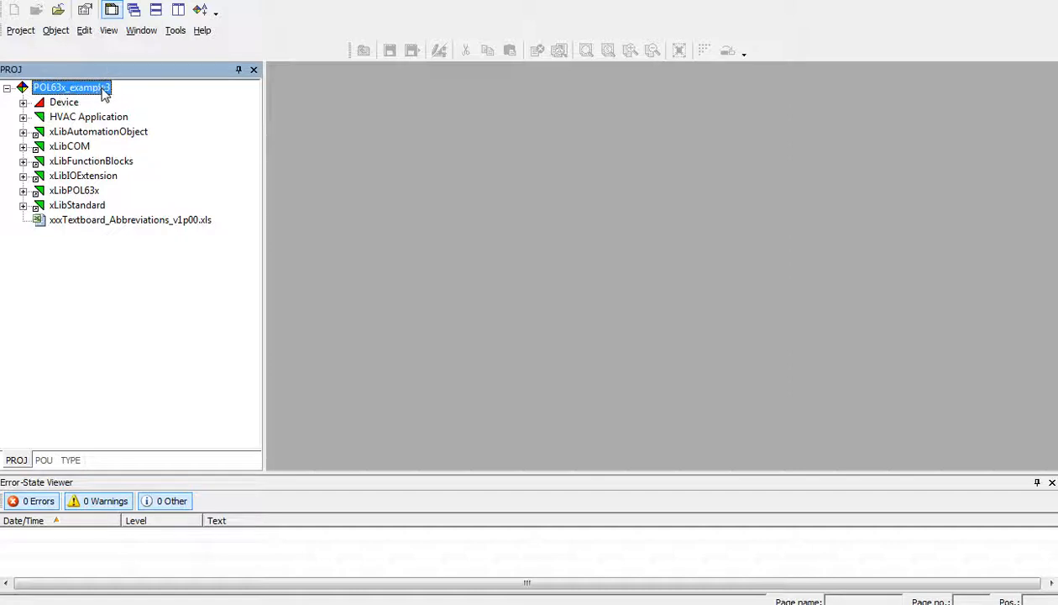
pyautogui.moveTo(163, 314)
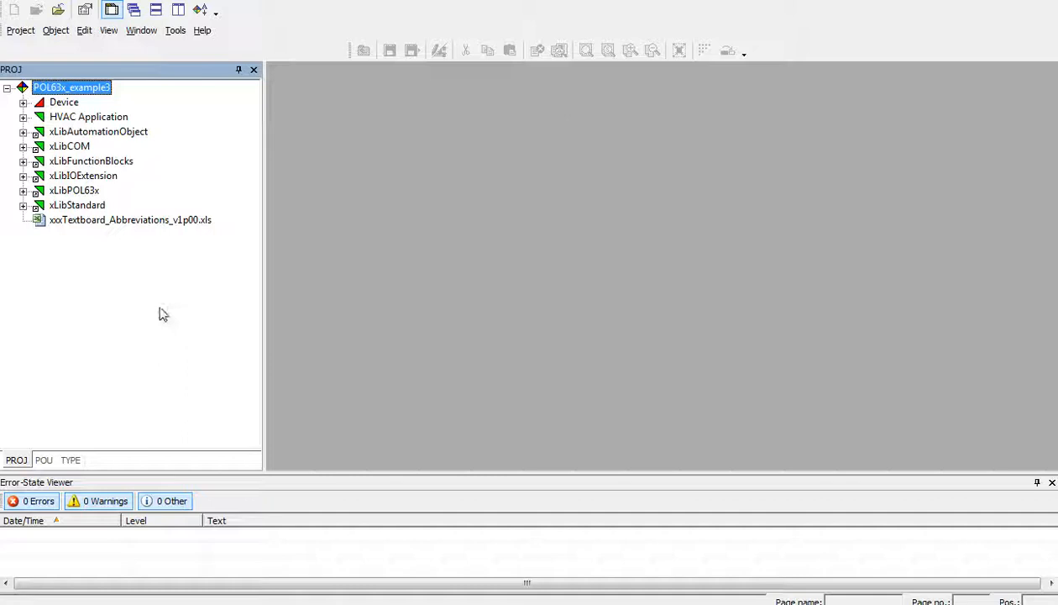
pyautogui.moveTo(105, 283)
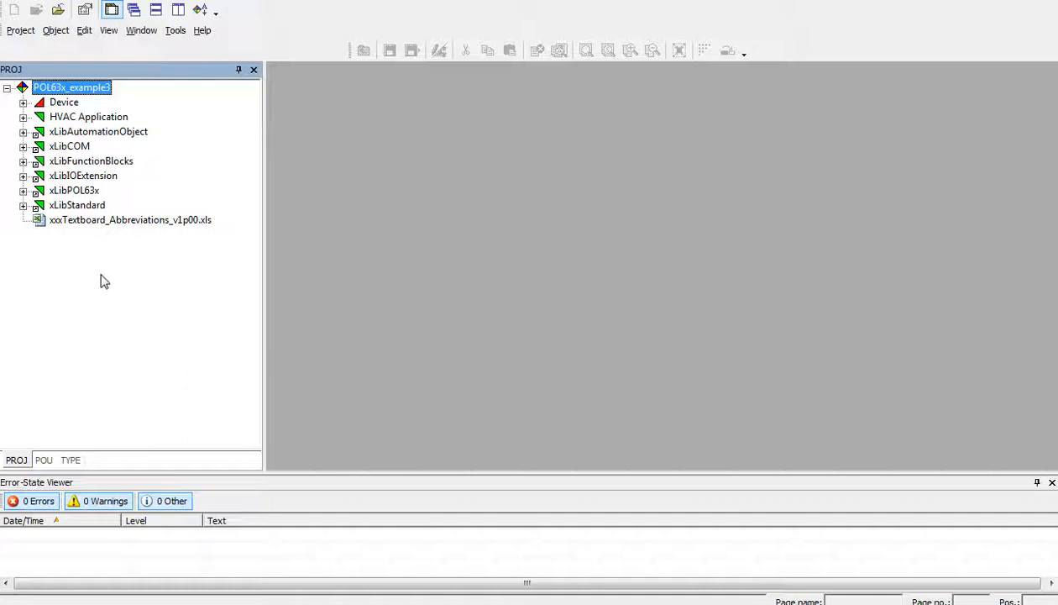
pyautogui.moveTo(86, 267)
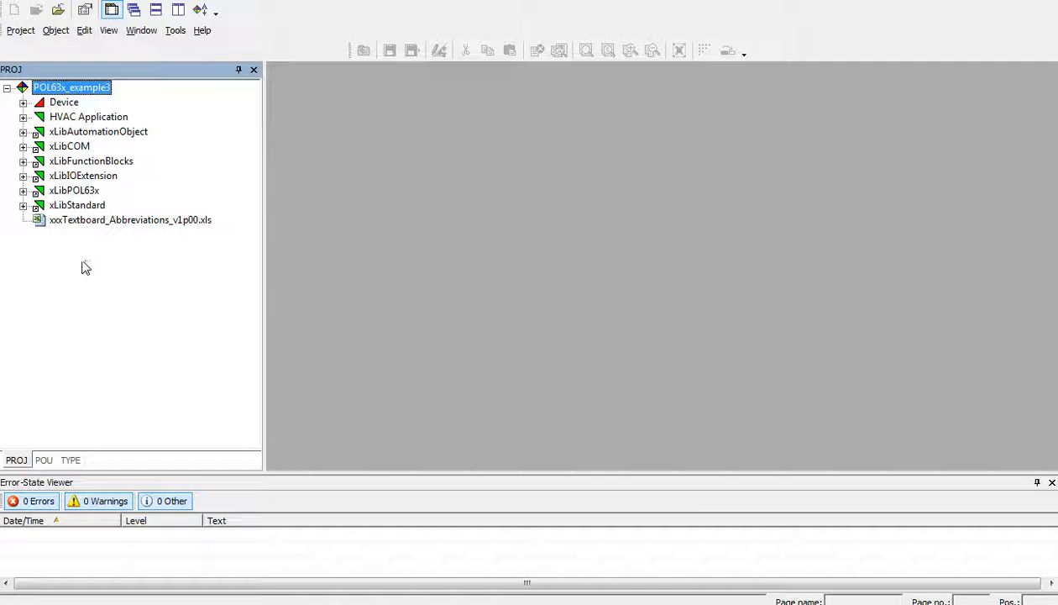
pyautogui.moveTo(111, 96)
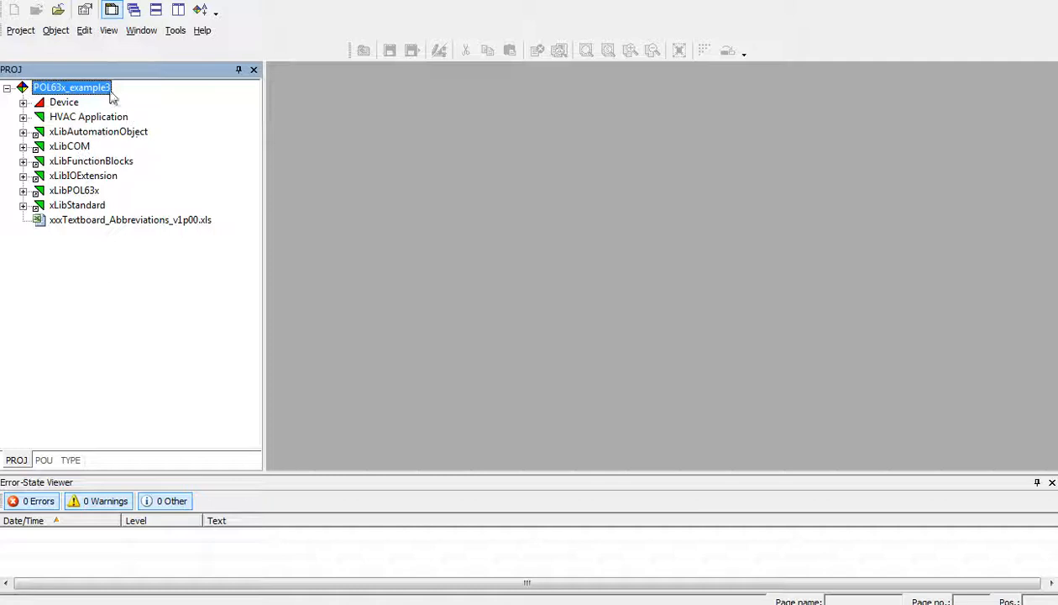
# - Create a new link under the project root and start naming it CAS_Library_Standard_REV26
pyautogui.rightClick(71, 88)
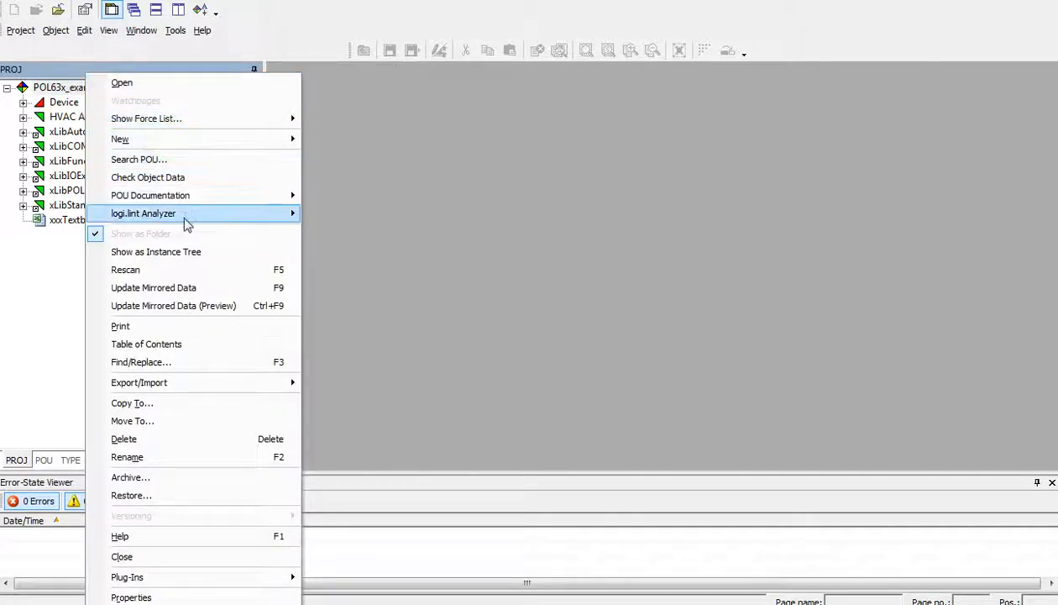
pyautogui.moveTo(120, 138)
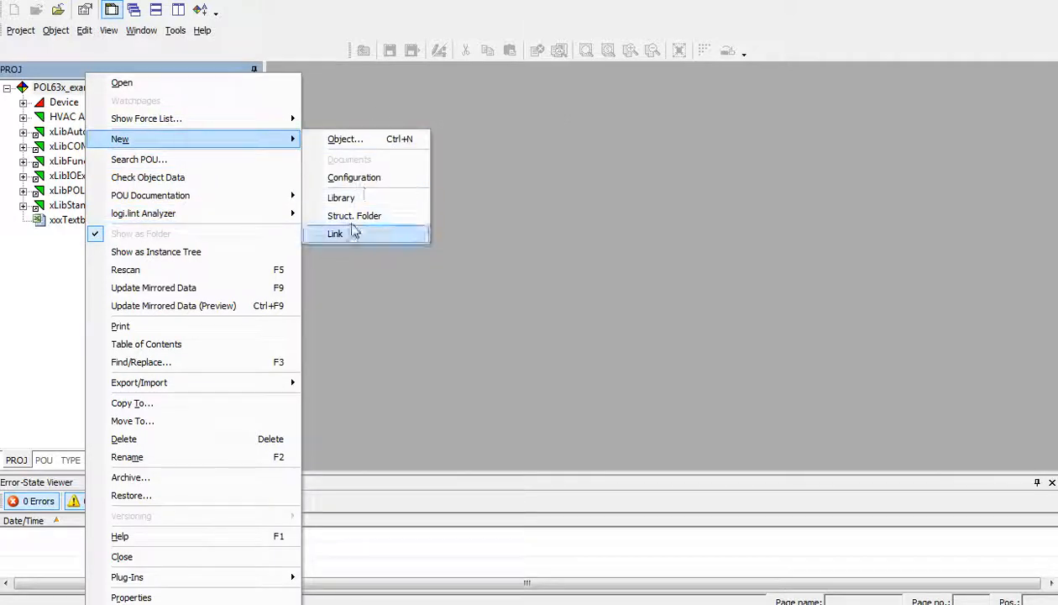
pyautogui.click(336, 234)
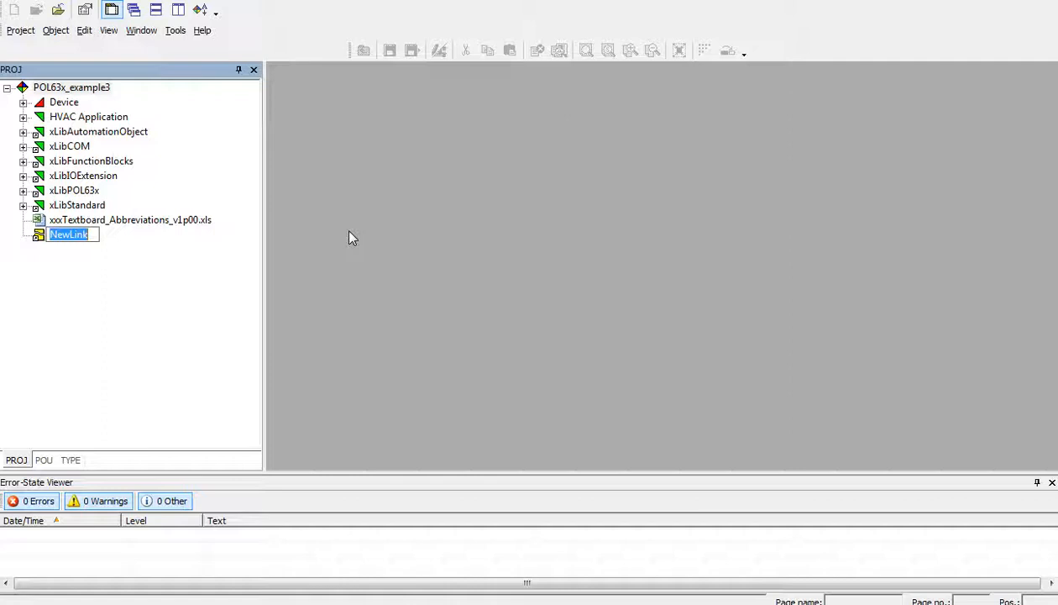
pyautogui.write('CAS_Library_Standard_REV26')
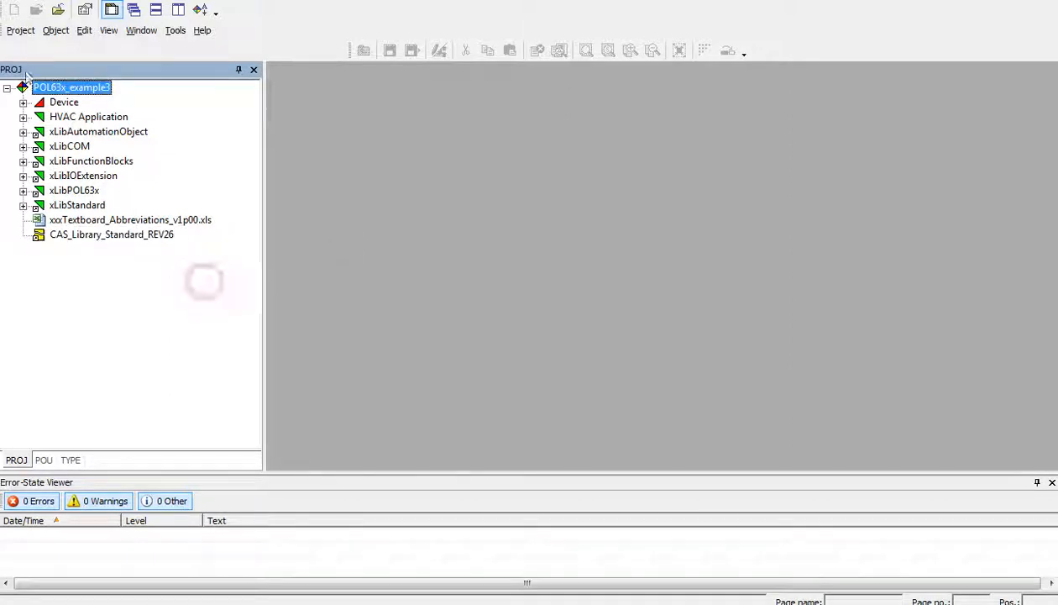
# - Create a second project link named CAS_AC_DH_Library_REV26, correcting a mistyped letter
pyautogui.rightClick(71, 87)
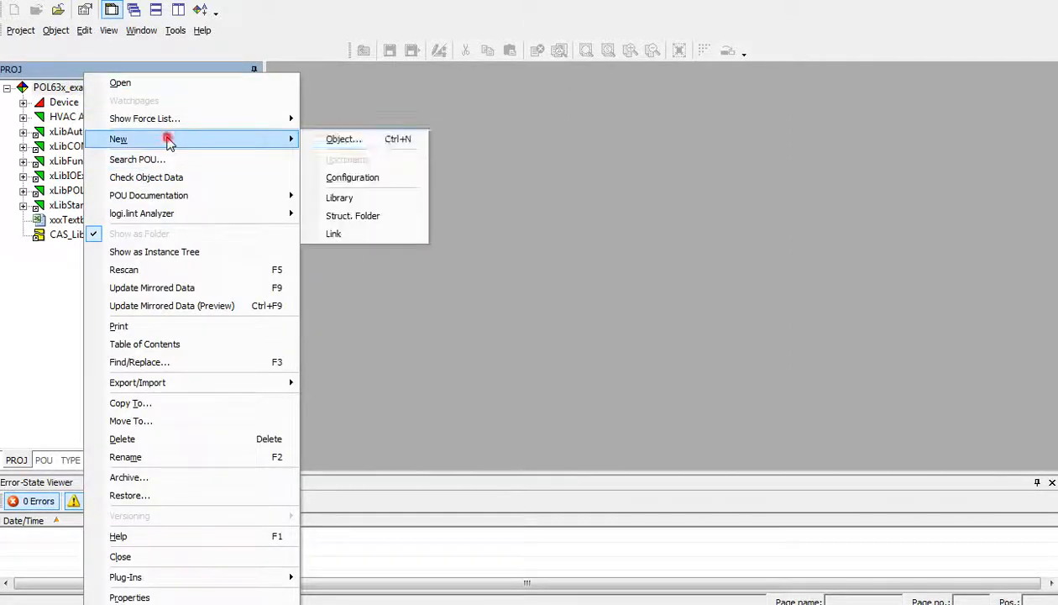
pyautogui.moveTo(332, 233)
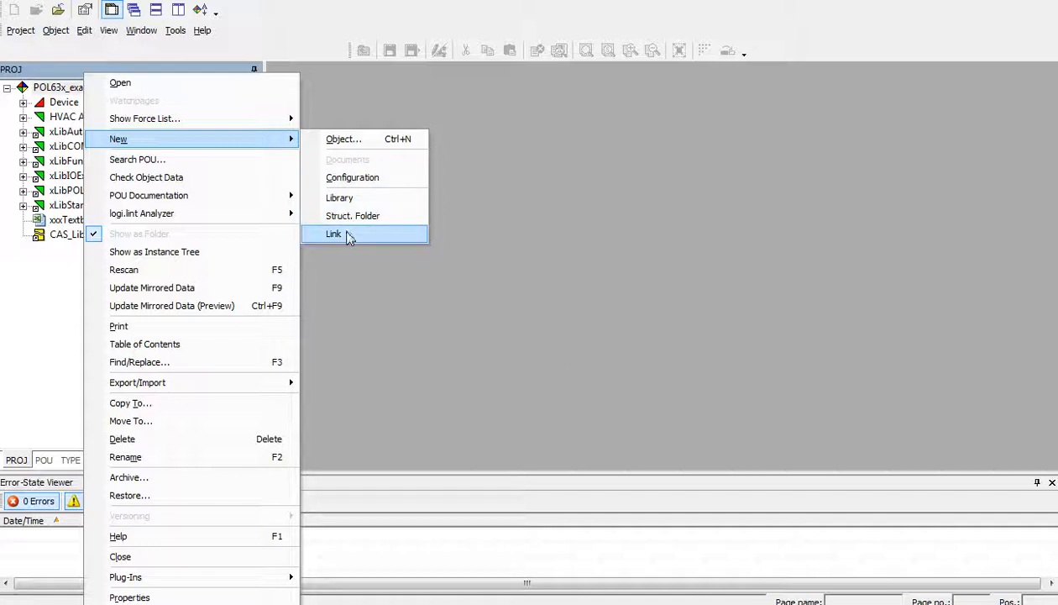
pyautogui.click(332, 233)
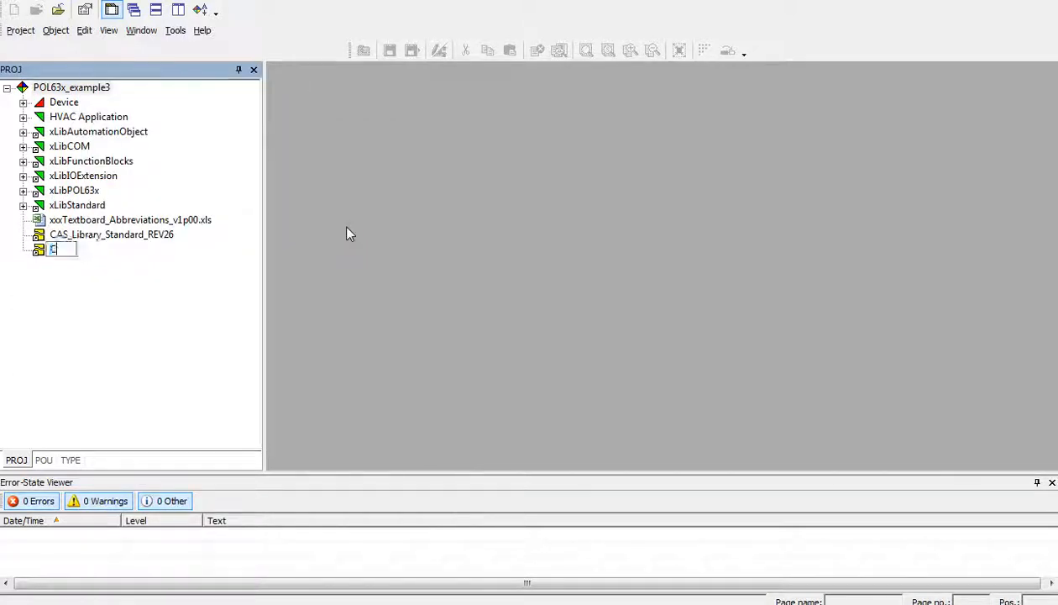
pyautogui.write('AS_ACD')
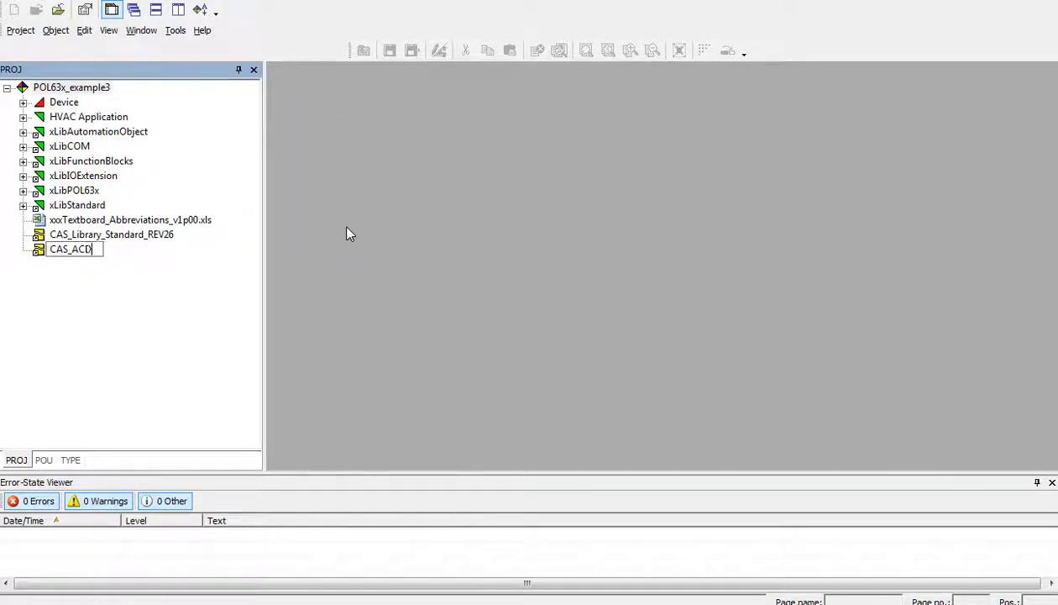
pyautogui.press('backspace')
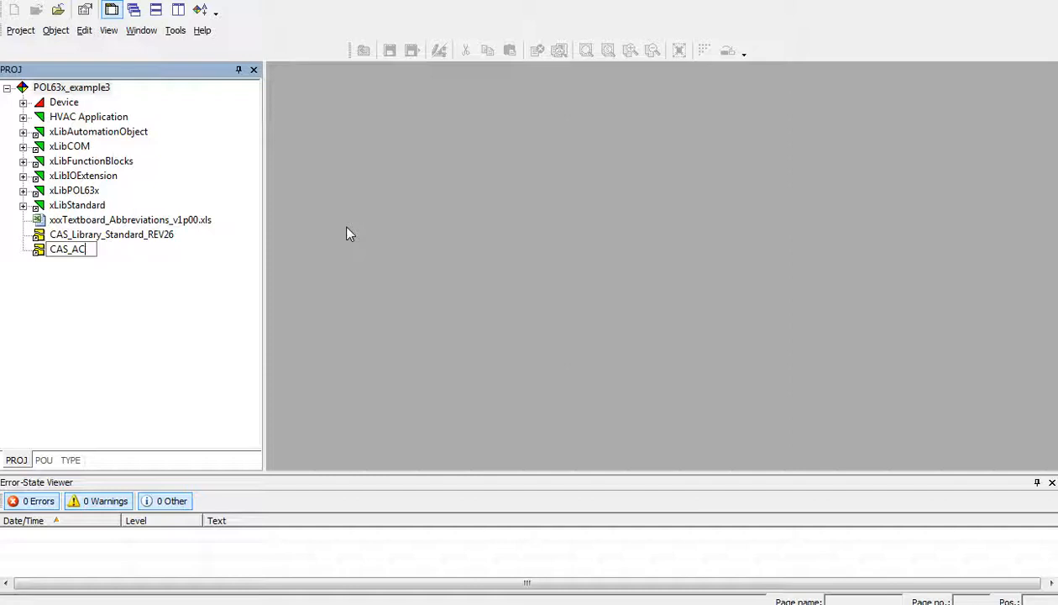
pyautogui.write('_DH_')
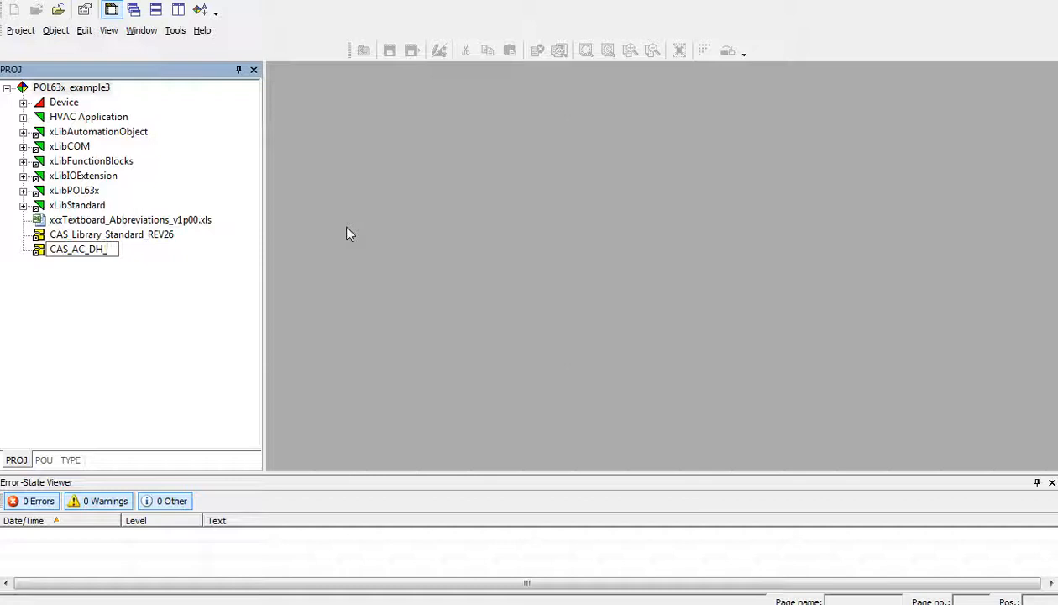
pyautogui.write('Library')
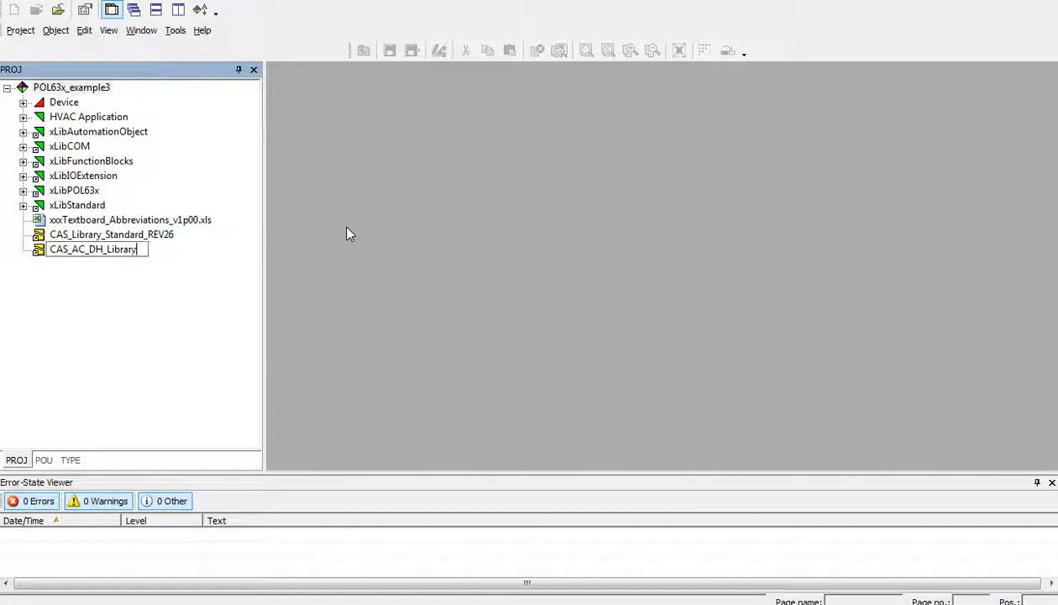
pyautogui.write('_REV')
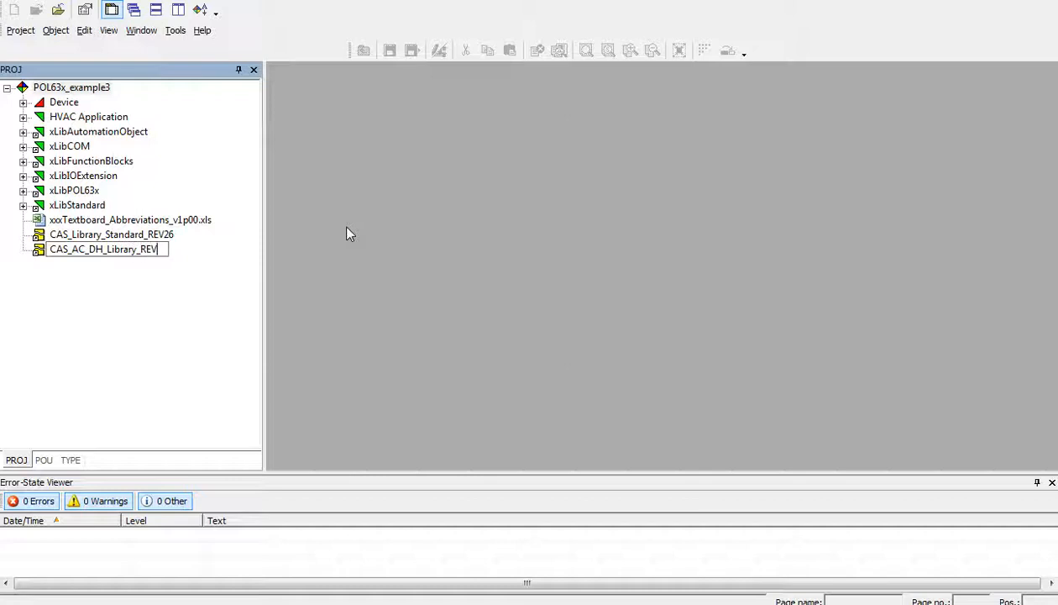
pyautogui.write('26')
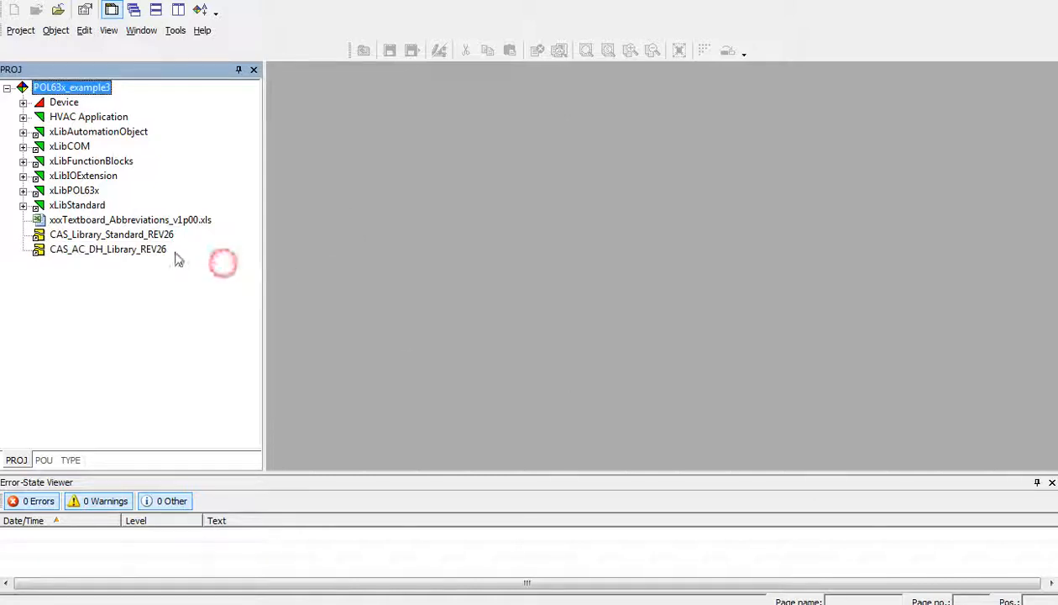
# - Bring up the Properties window for the CAS_Library_Standard_REV26 link
pyautogui.click(111, 235)
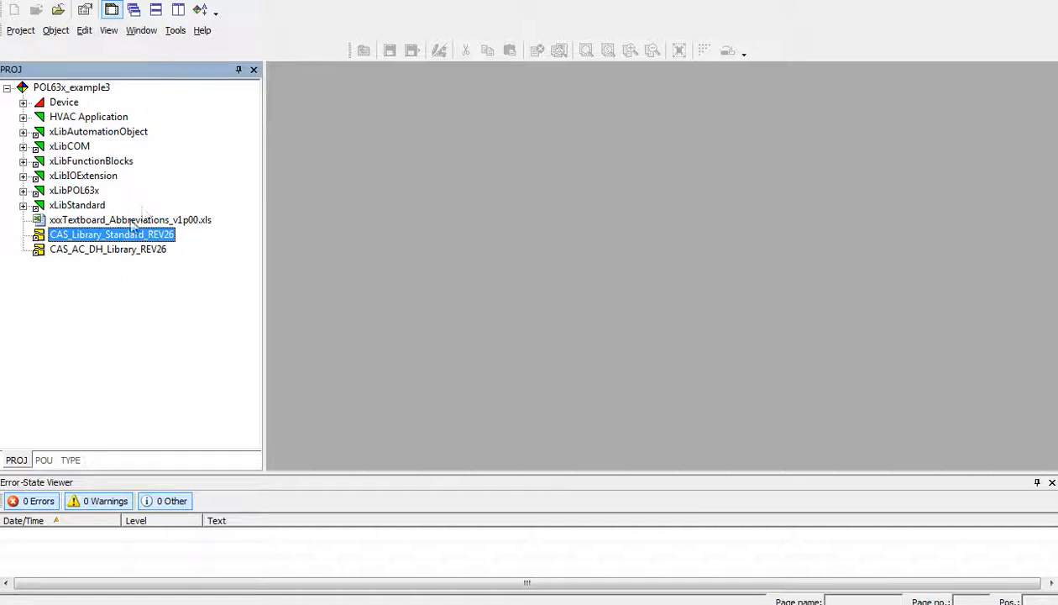
pyautogui.rightClick(109, 236)
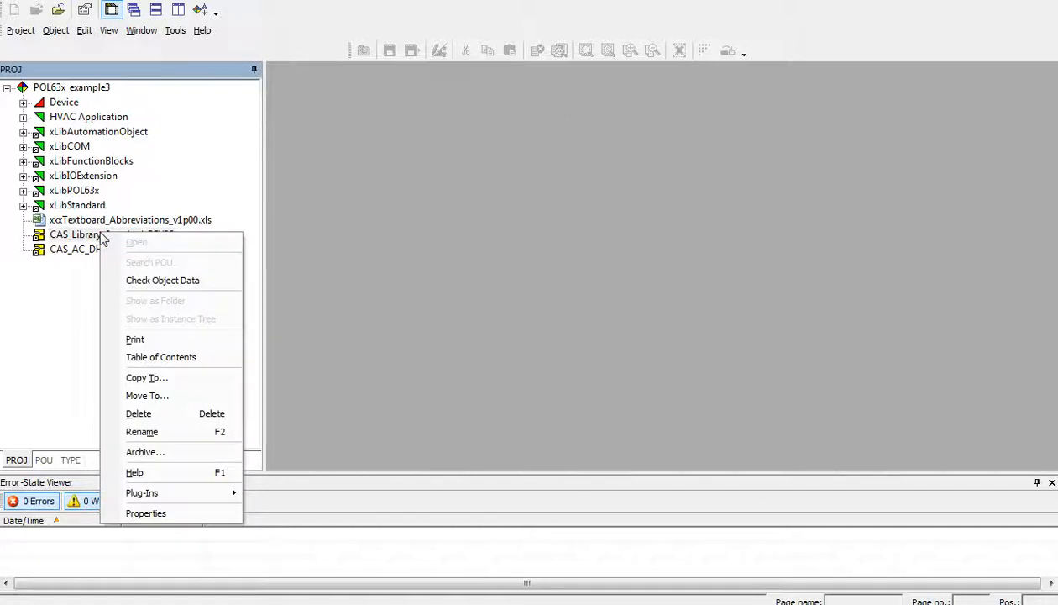
pyautogui.click(146, 514)
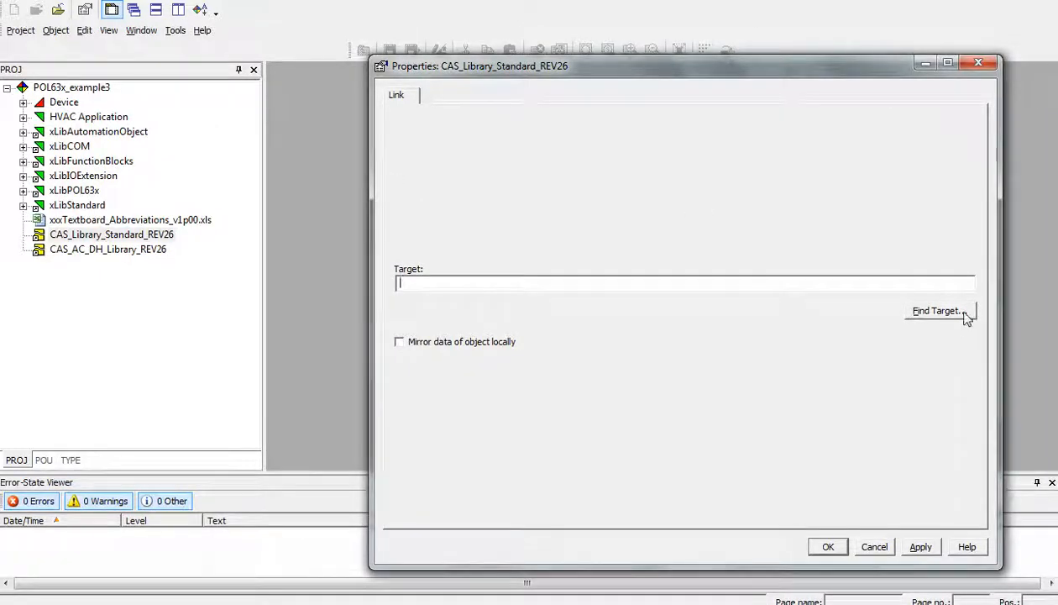
# - Browse the link target from C: through Program Files (x86) and SBT to SAPRO V5.1
pyautogui.click(934, 309)
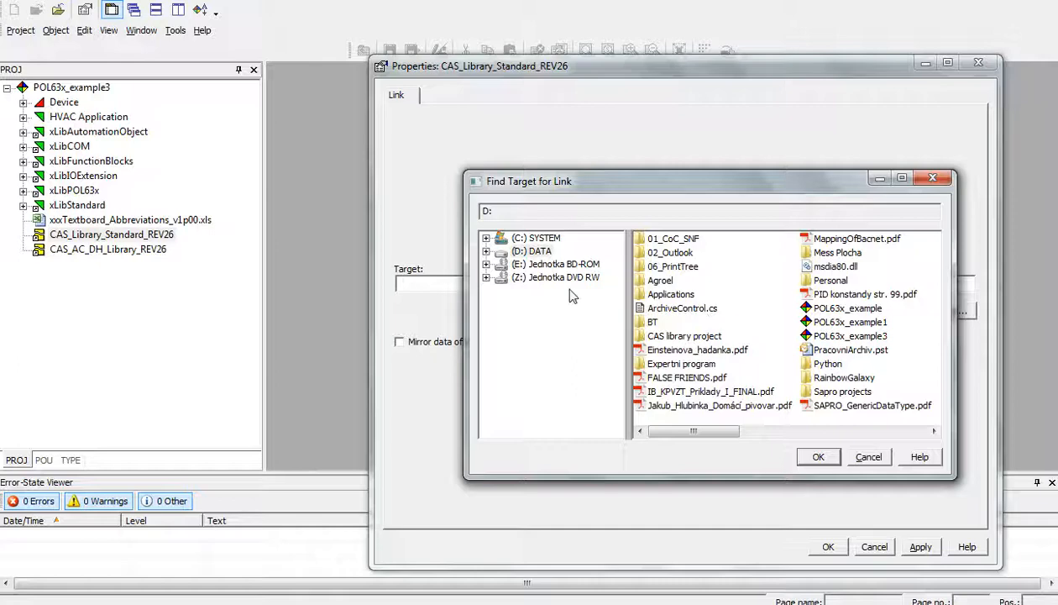
pyautogui.click(538, 239)
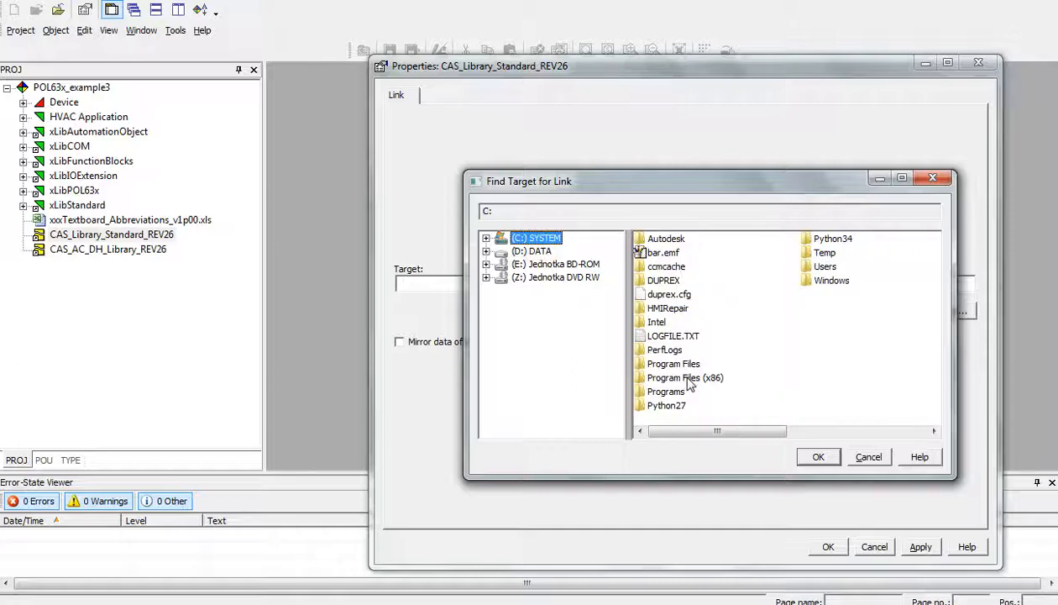
pyautogui.click(816, 457)
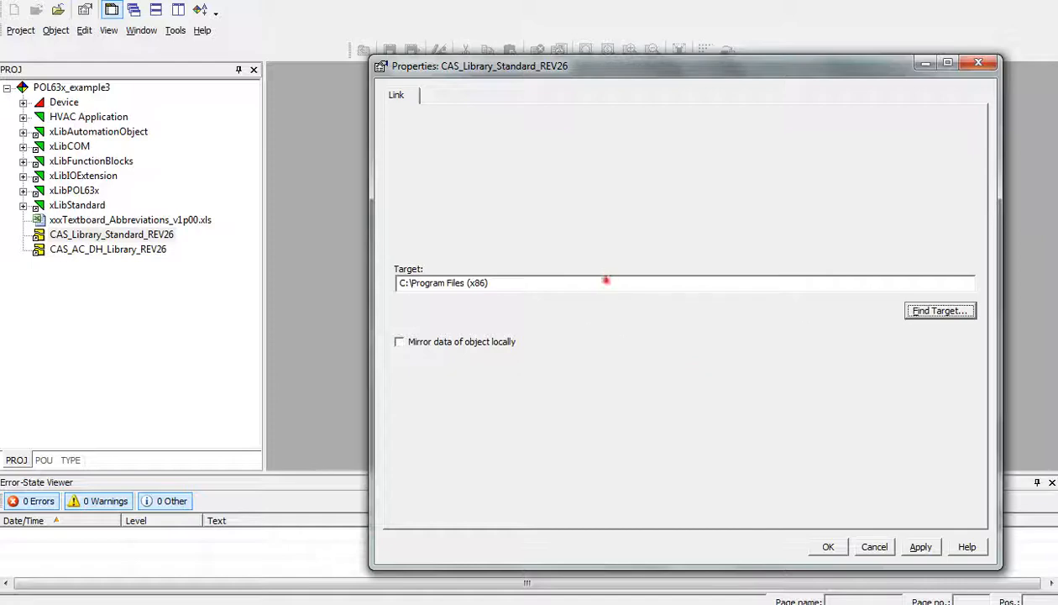
pyautogui.click(938, 309)
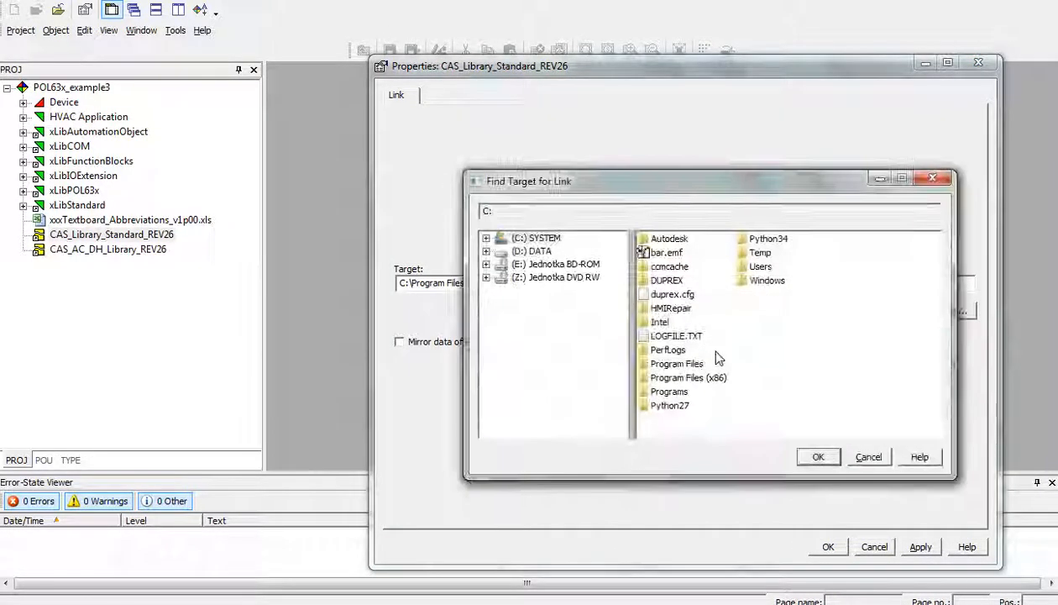
pyautogui.click(689, 376)
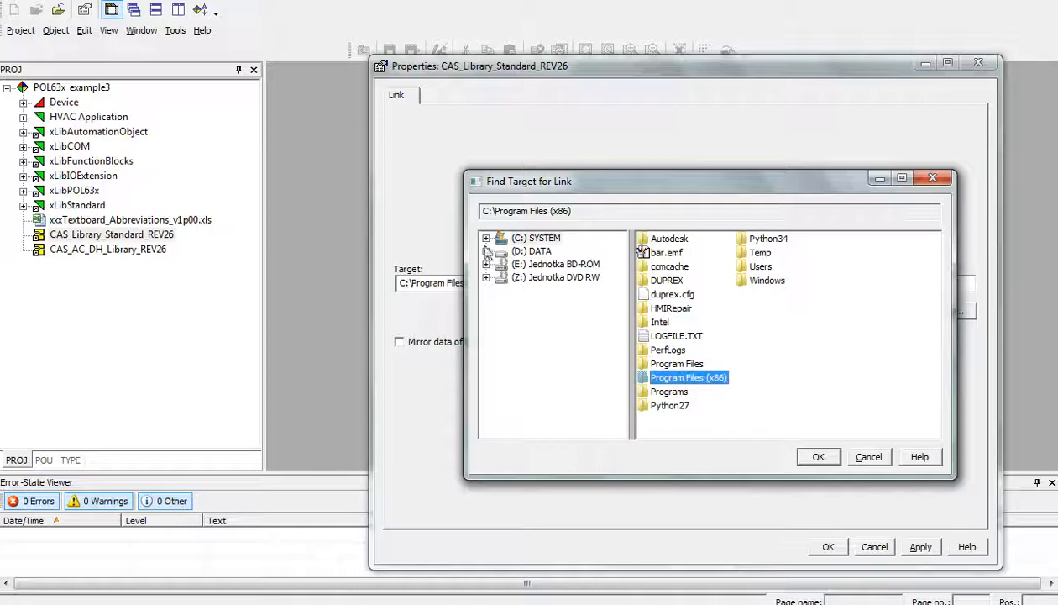
pyautogui.click(485, 239)
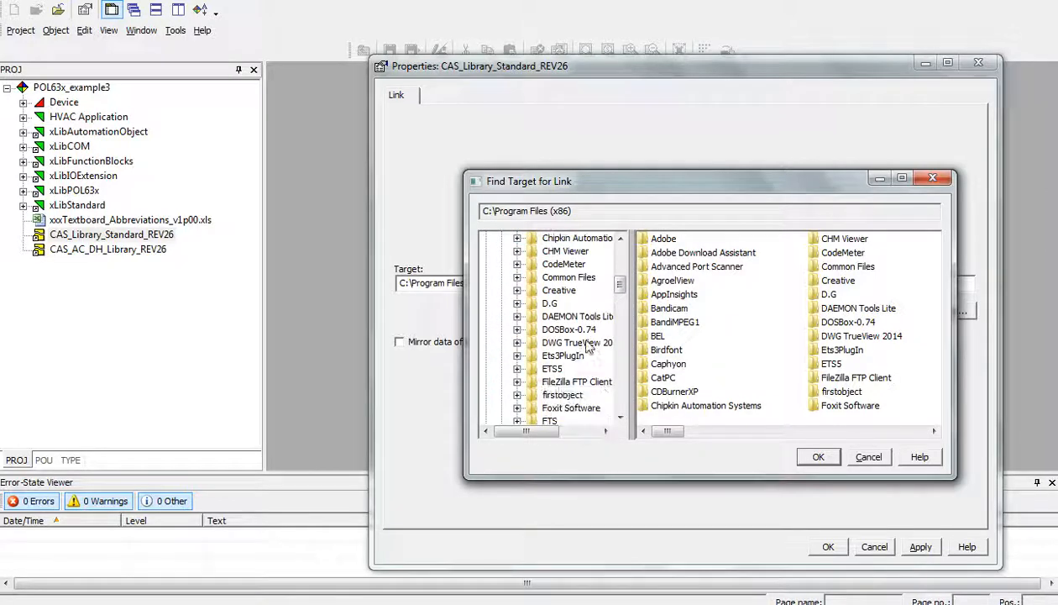
pyautogui.scroll(-3)
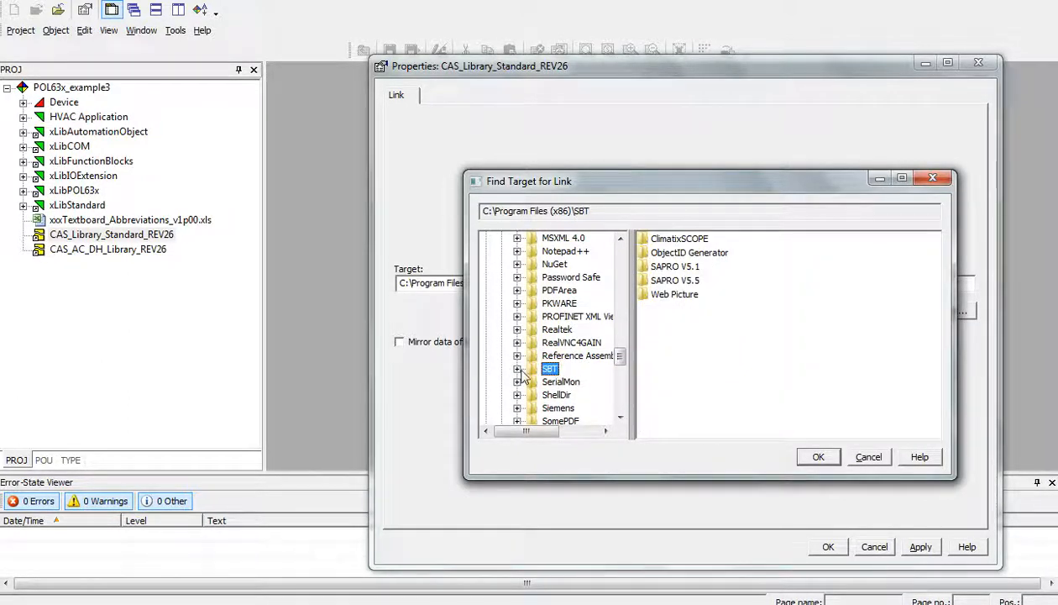
pyautogui.click(675, 265)
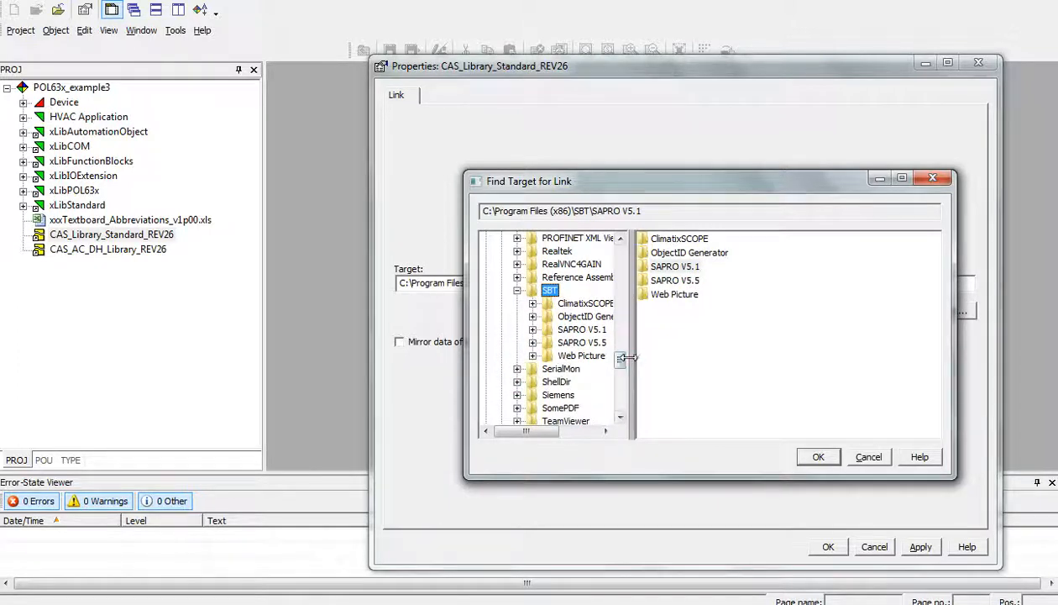
# - Descend LC\SBT\RB and confirm xxLibCAS_Standard_V26 as the link target
pyautogui.click(583, 329)
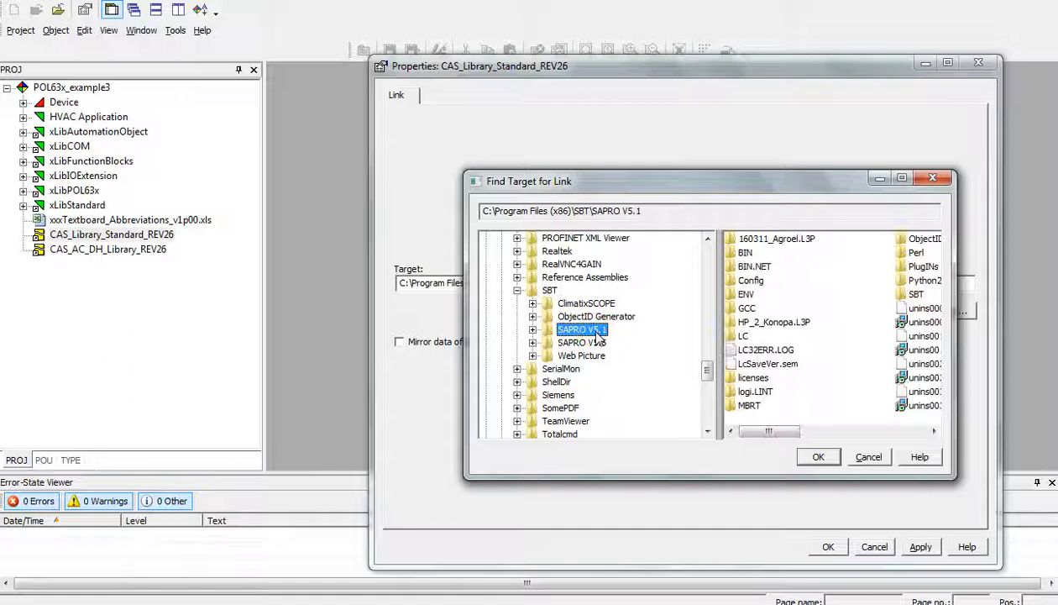
pyautogui.click(547, 329)
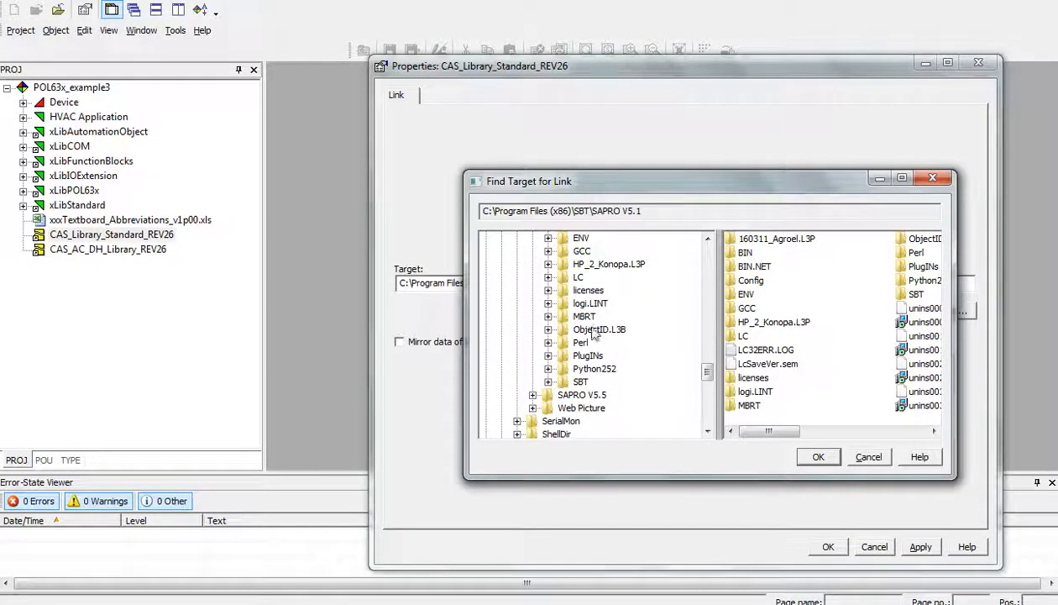
pyautogui.click(549, 277)
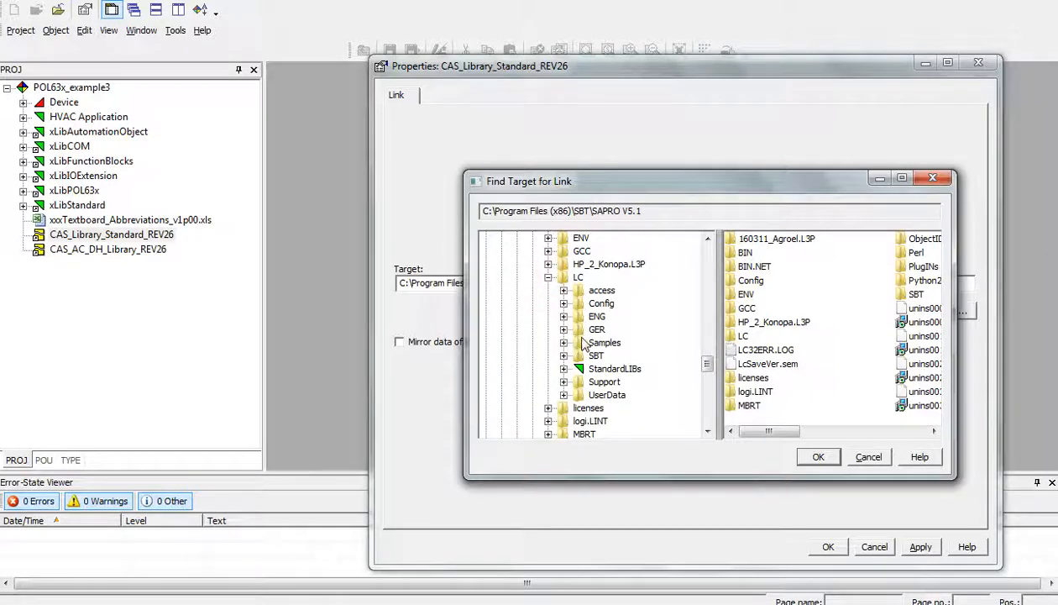
pyautogui.click(565, 356)
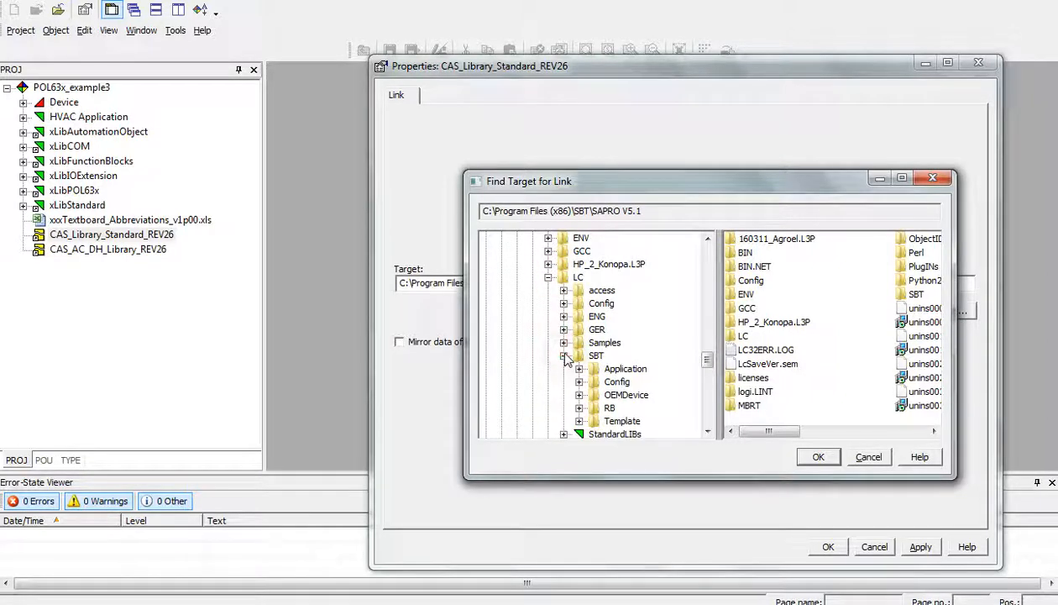
pyautogui.scroll(-3)
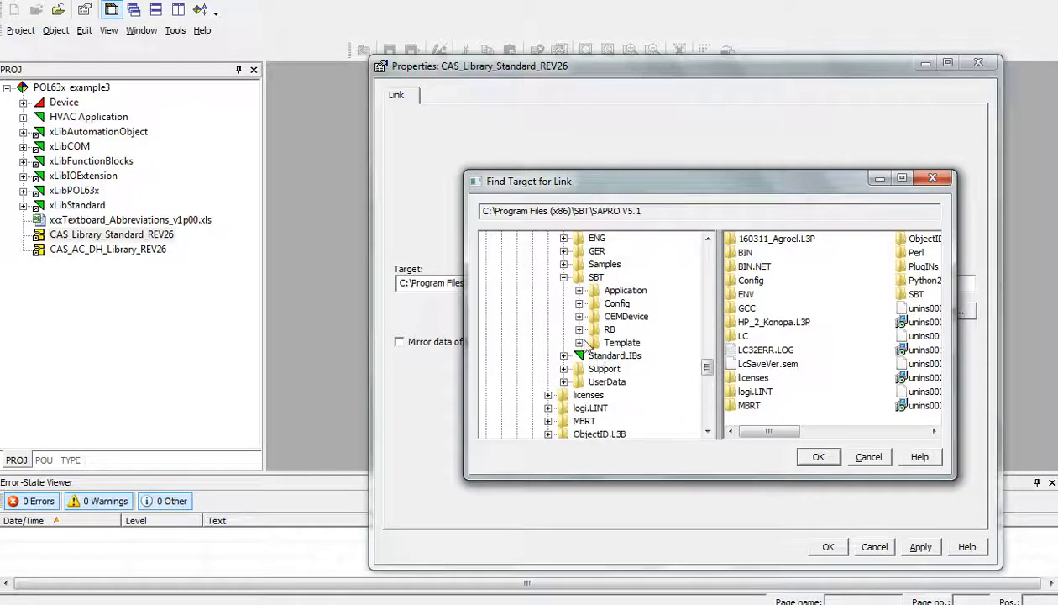
pyautogui.click(580, 328)
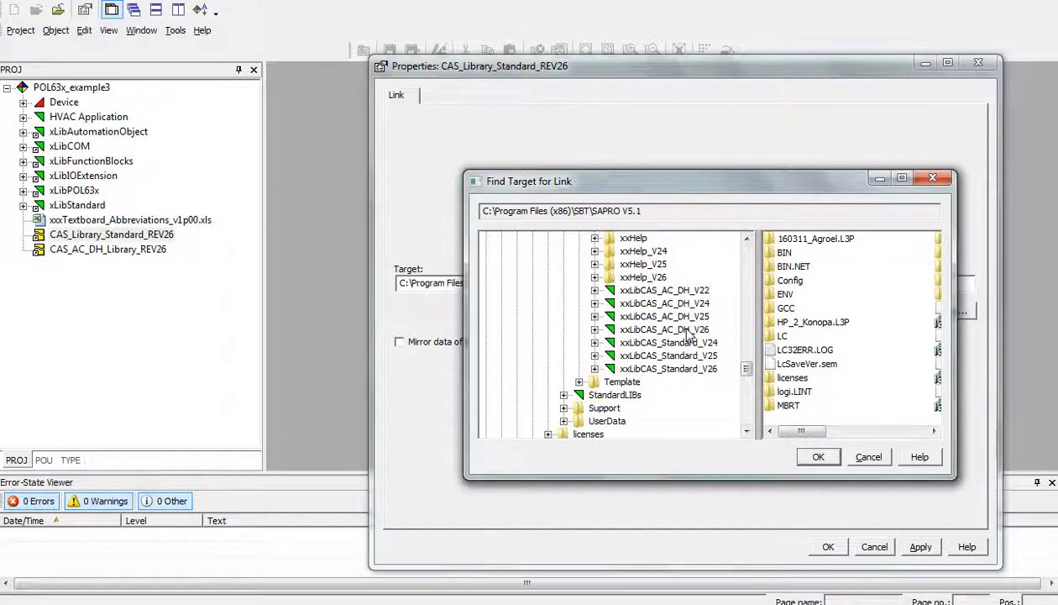
pyautogui.click(669, 367)
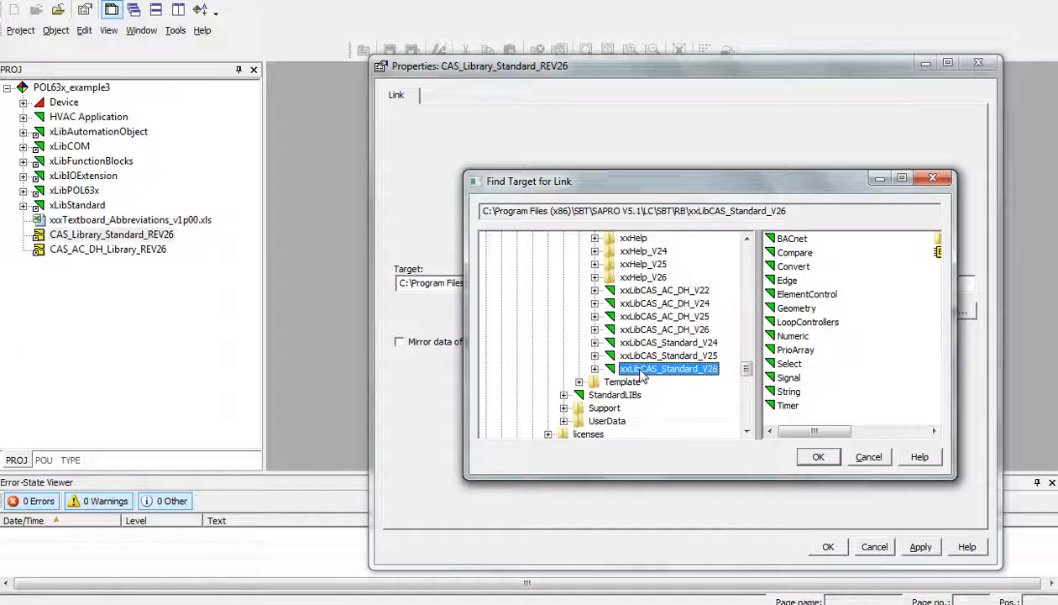
pyautogui.moveTo(697, 377)
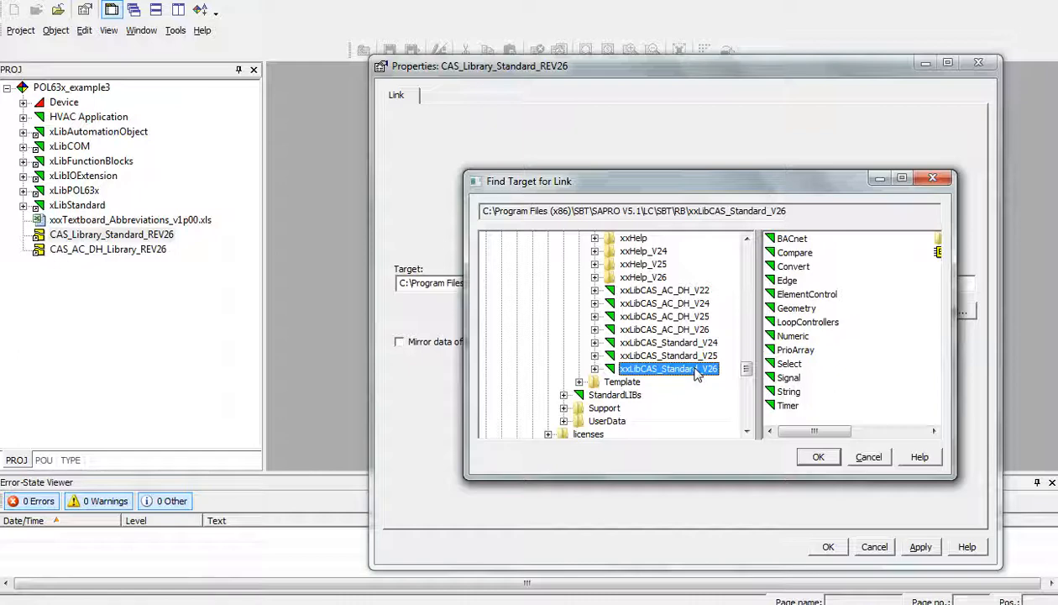
pyautogui.moveTo(813, 457)
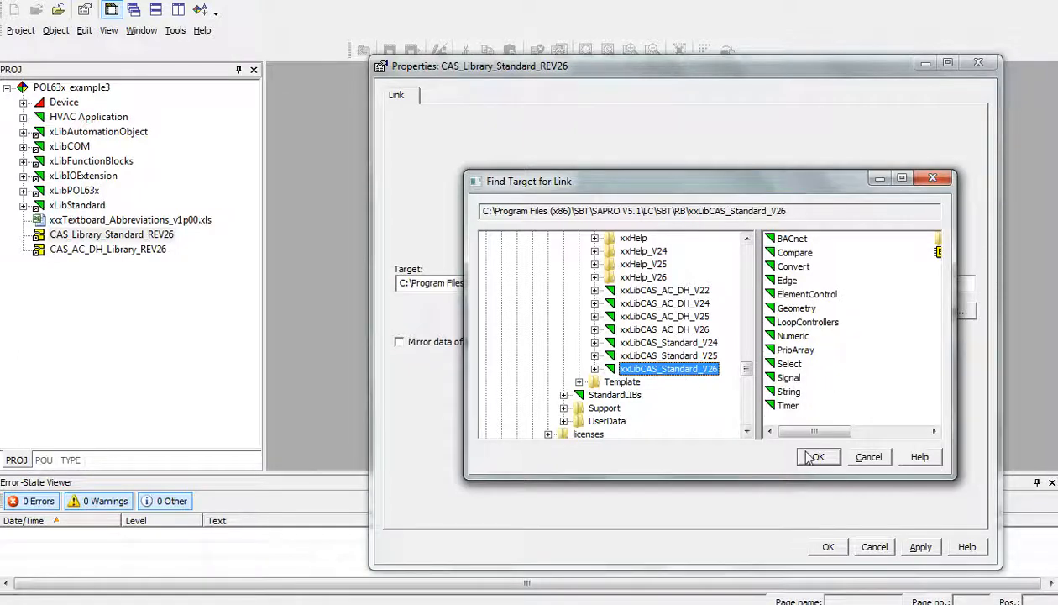
pyautogui.click(816, 455)
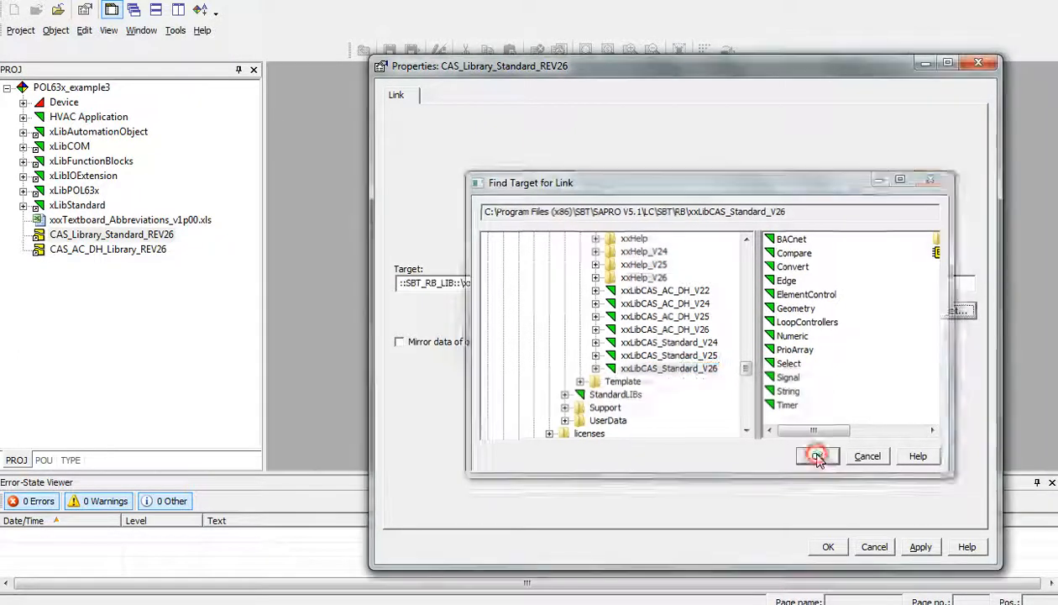
# - Apply the xxLibCAS_Standard_V26 target and close the link Properties dialog
pyautogui.click(816, 455)
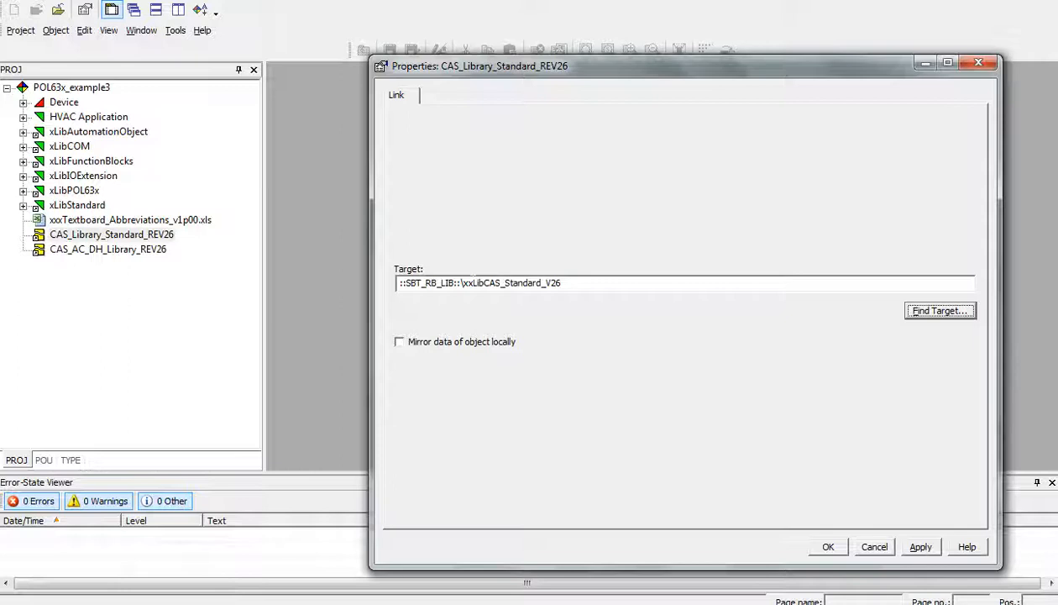
pyautogui.doubleClick(511, 282)
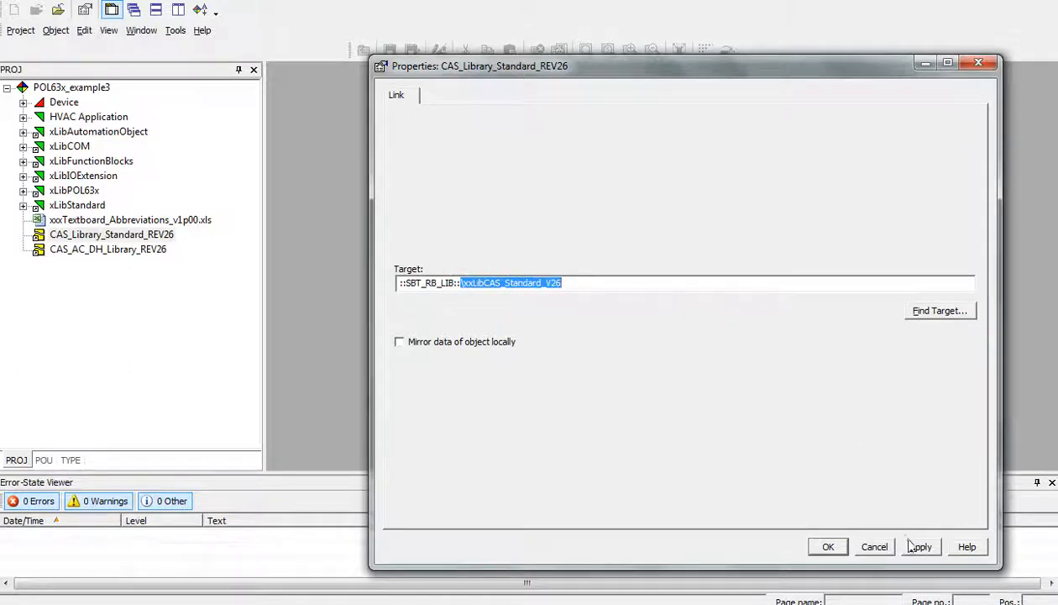
pyautogui.click(920, 546)
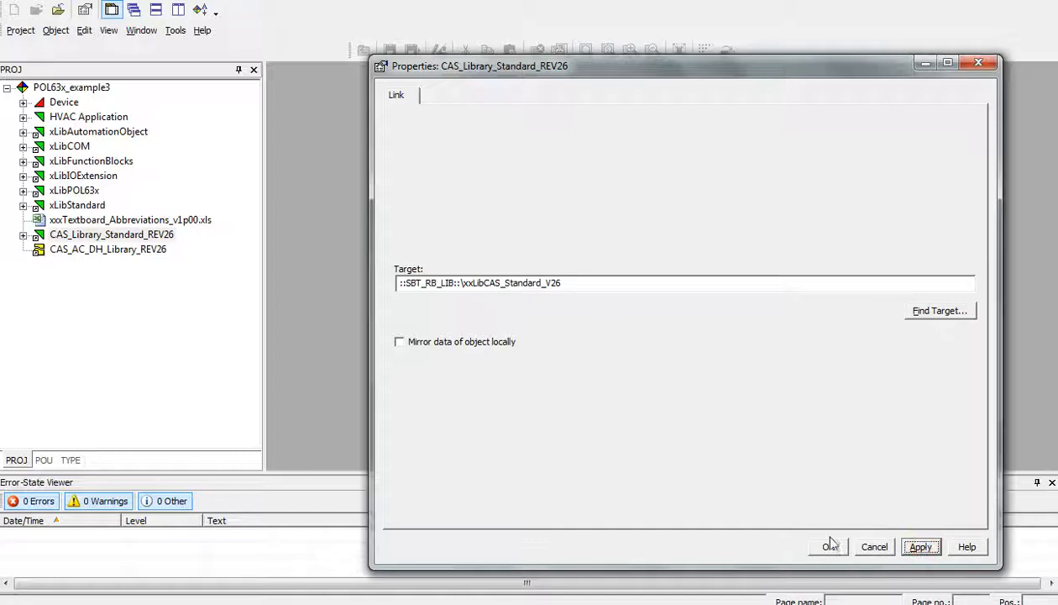
pyautogui.click(829, 546)
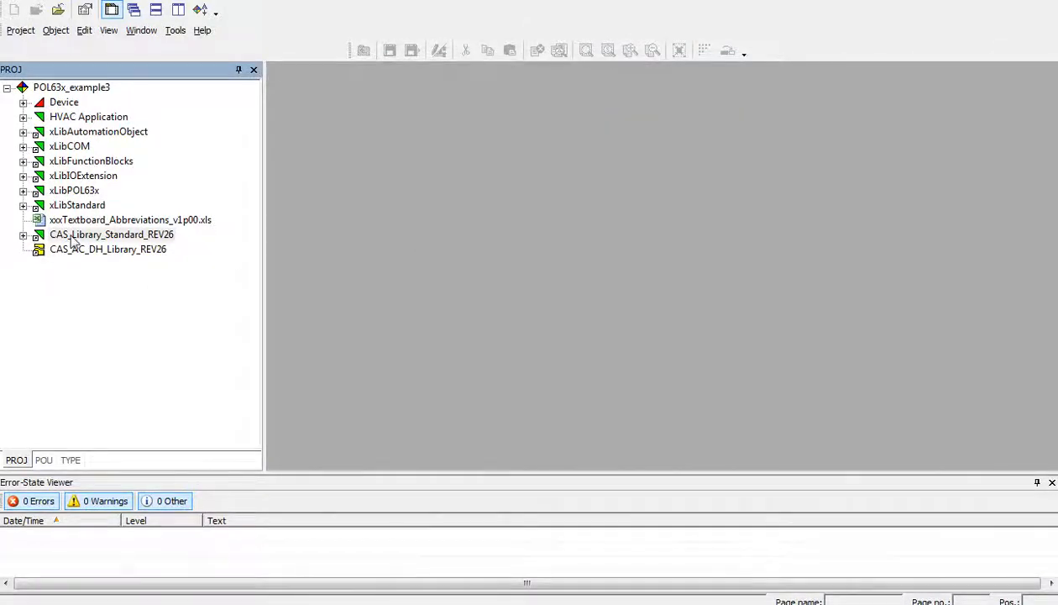
# - Expand CAS_Library_Standard_REV26 to list its blocks such as BACnet, Compare and Timer
pyautogui.click(111, 235)
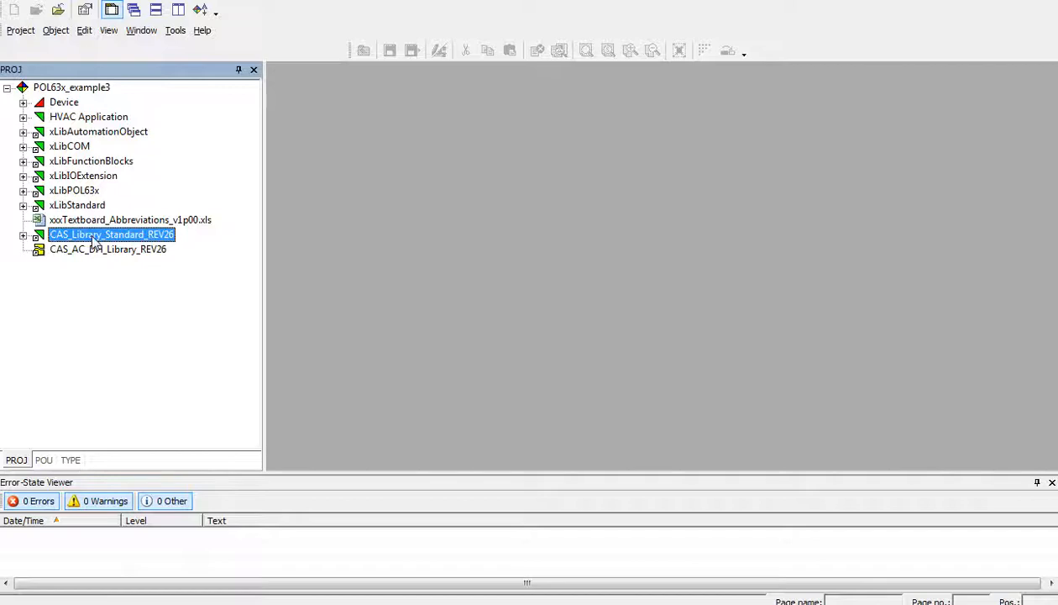
pyautogui.click(23, 236)
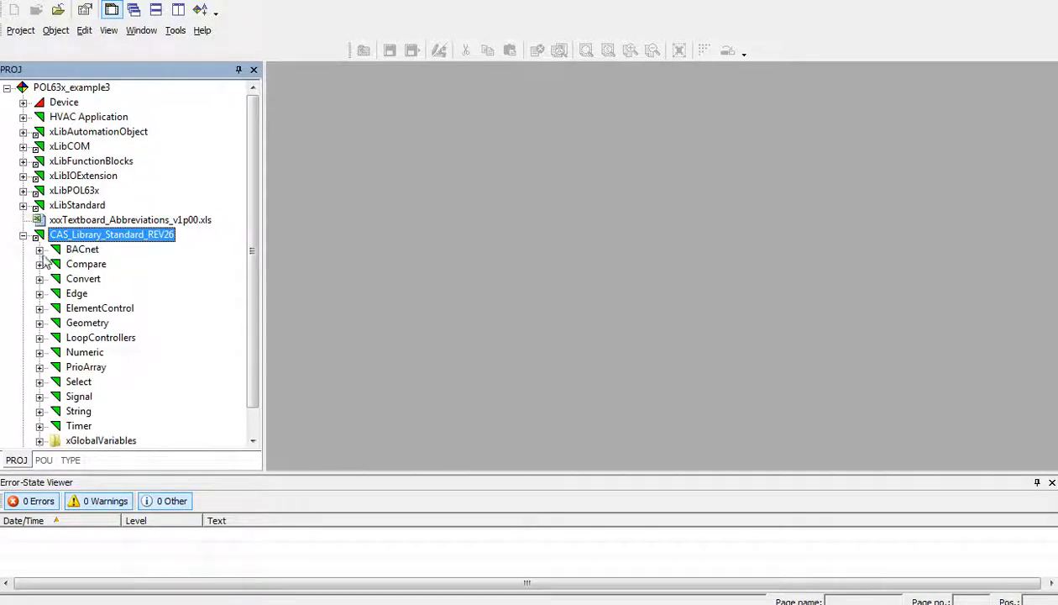
pyautogui.click(39, 263)
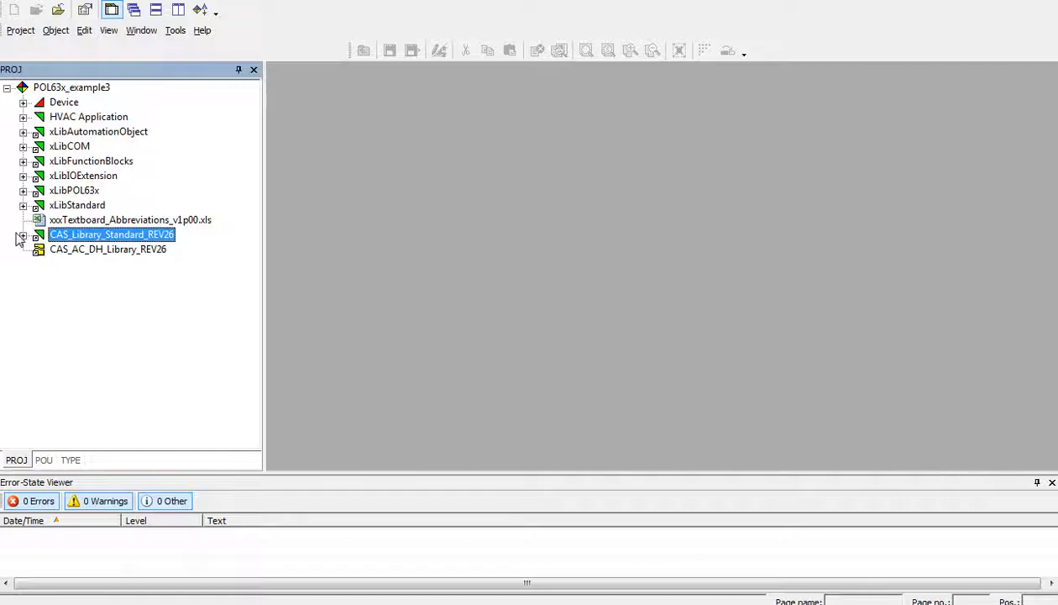
# - Expand Device to show the POL63x pages and xGlobalVariables to reveal GlobalStandardCAS
pyautogui.click(22, 235)
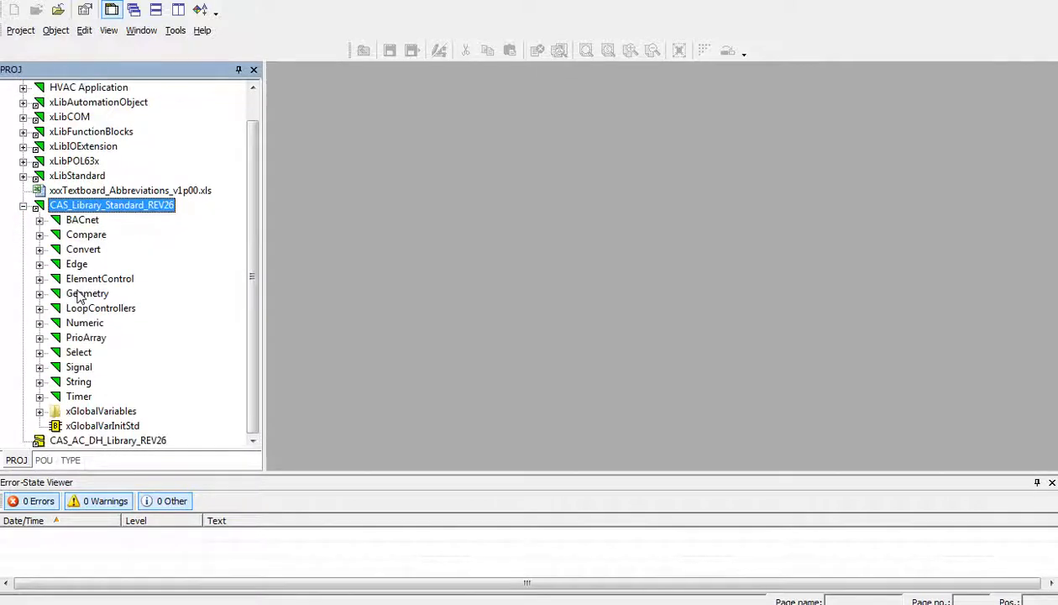
pyautogui.click(103, 425)
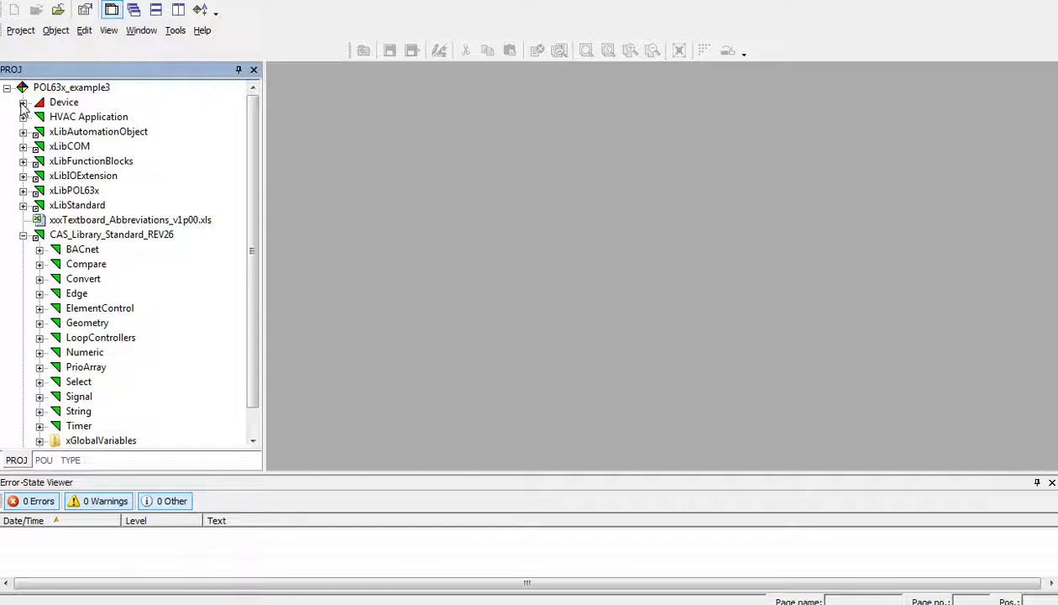
pyautogui.click(23, 103)
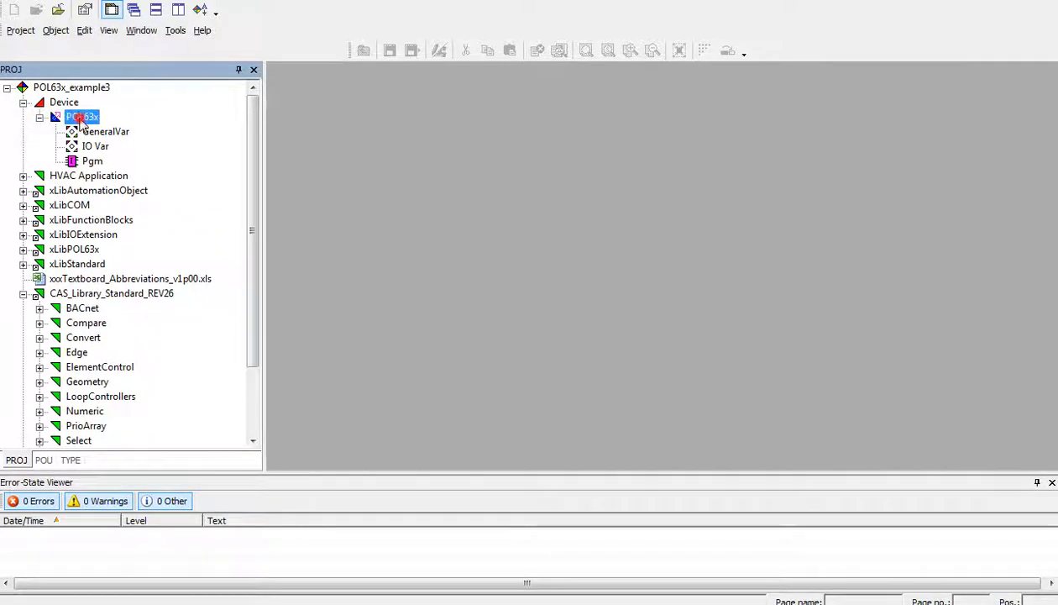
pyautogui.scroll(-3)
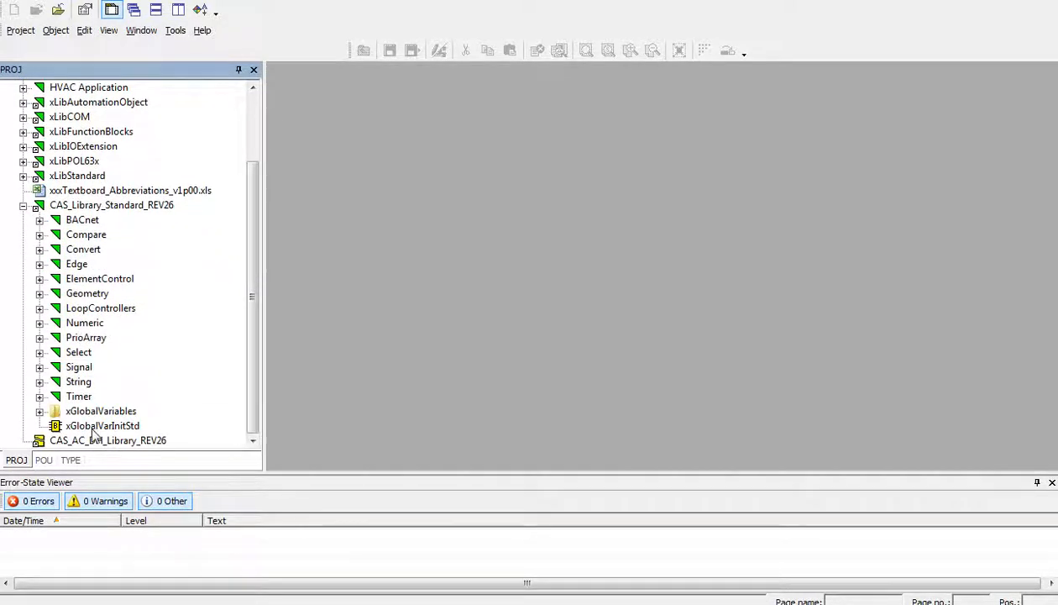
pyautogui.click(38, 409)
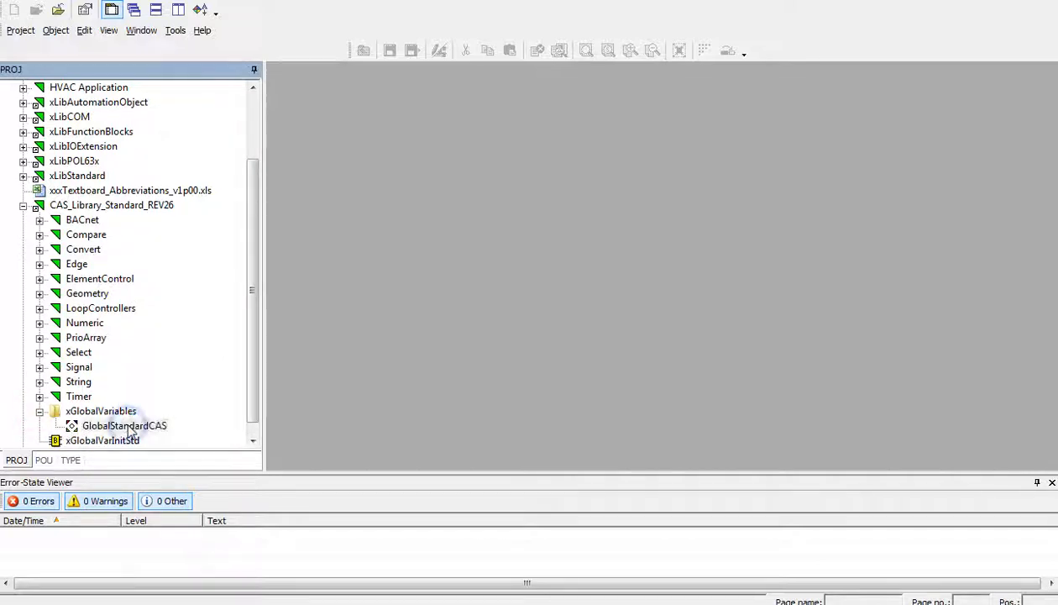
# - Copy GlobalStandardCAS into Device > POL63x alongside GeneralVar, IO Var and Pgm
pyautogui.click(124, 426)
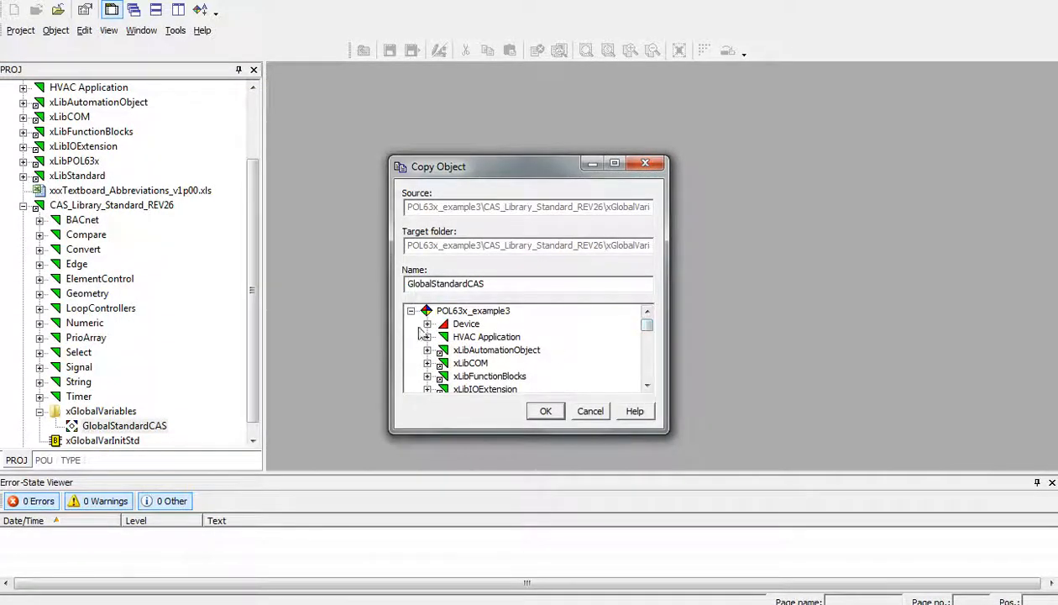
pyautogui.click(427, 322)
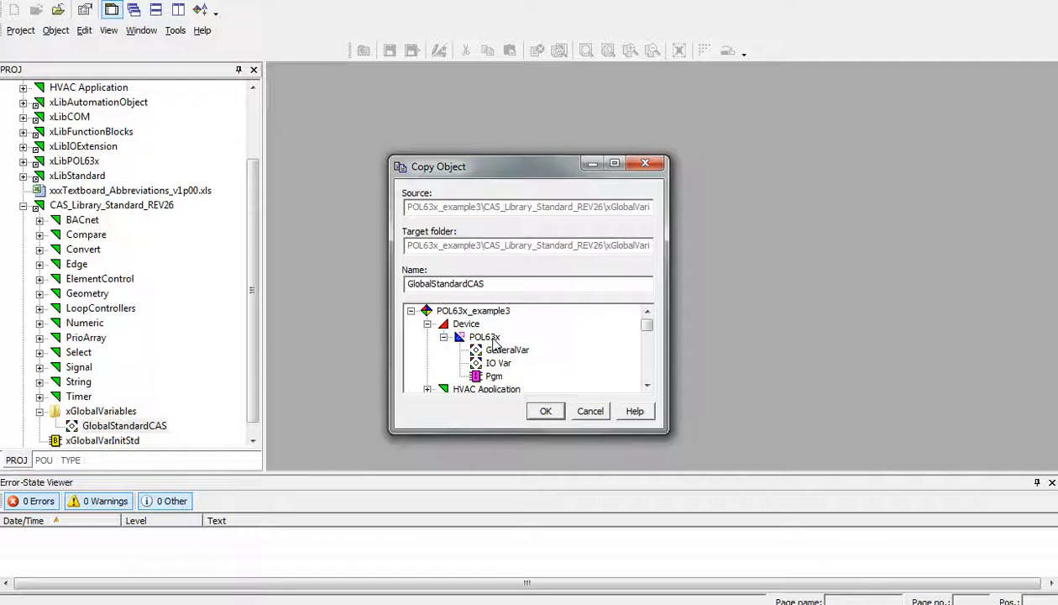
pyautogui.click(484, 335)
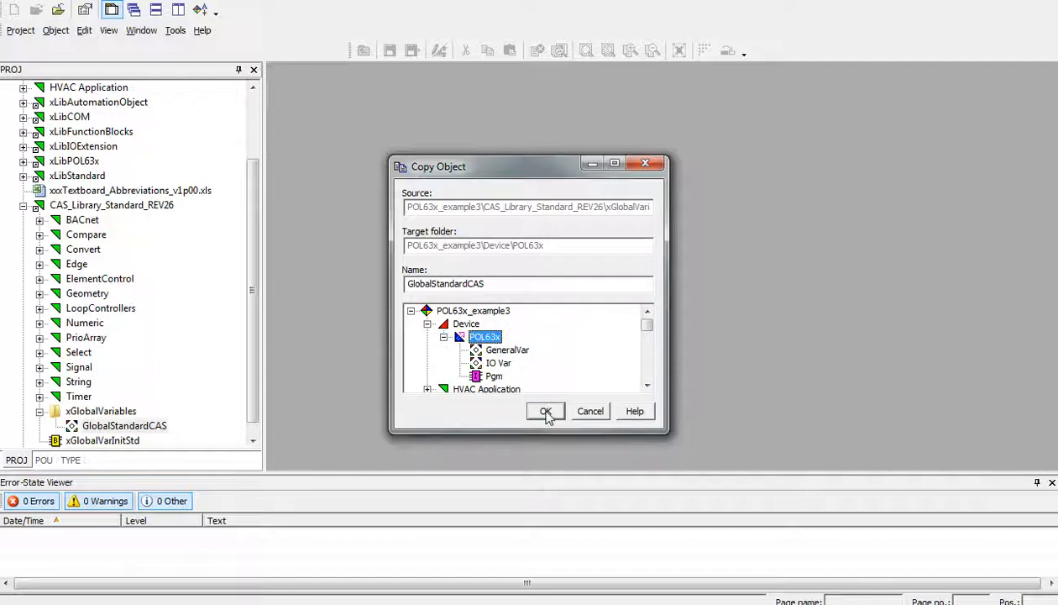
pyautogui.click(546, 410)
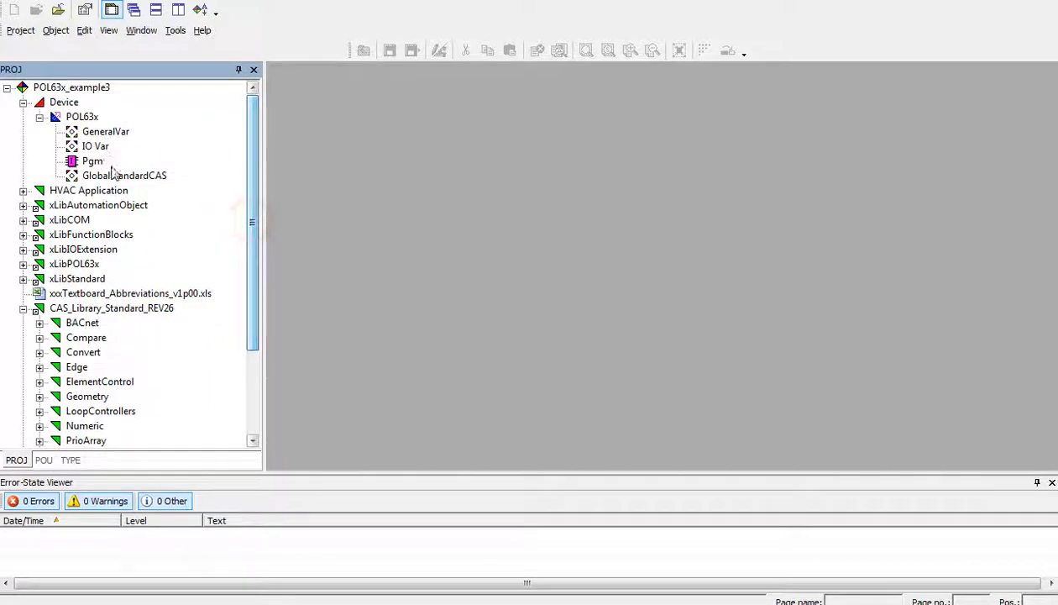
pyautogui.click(124, 174)
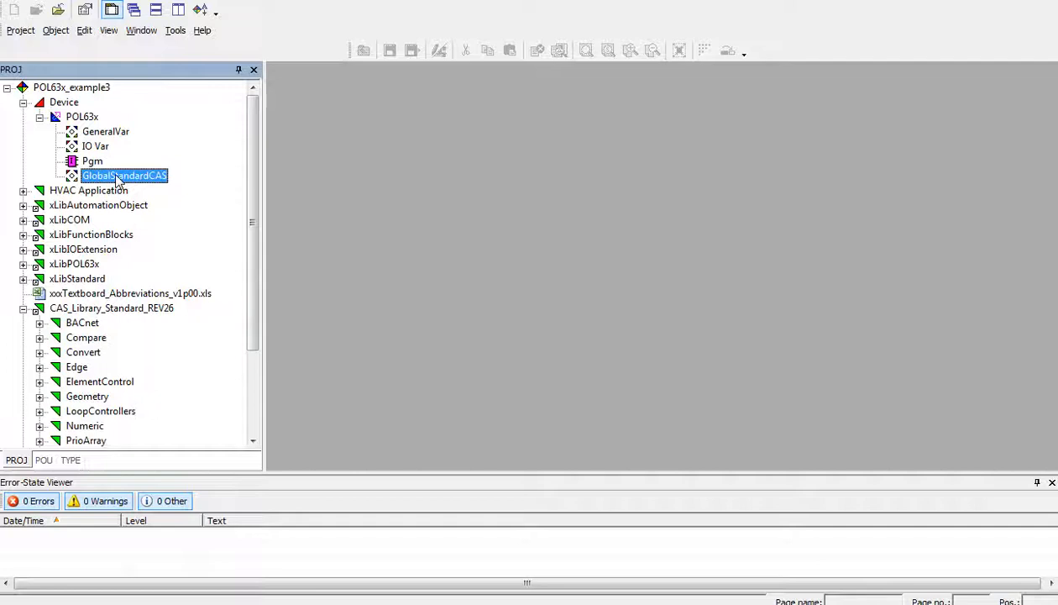
pyautogui.scroll(-3)
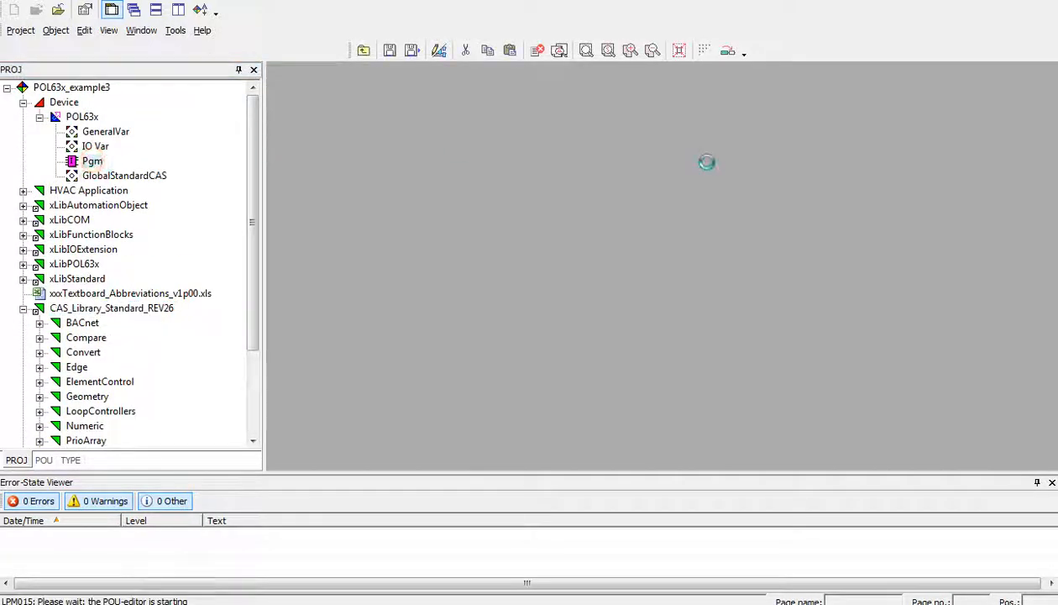
# - Edit the Pgm page with the GlobalVarInit block and save it through the Page Data comment dialog
pyautogui.doubleClick(92, 161)
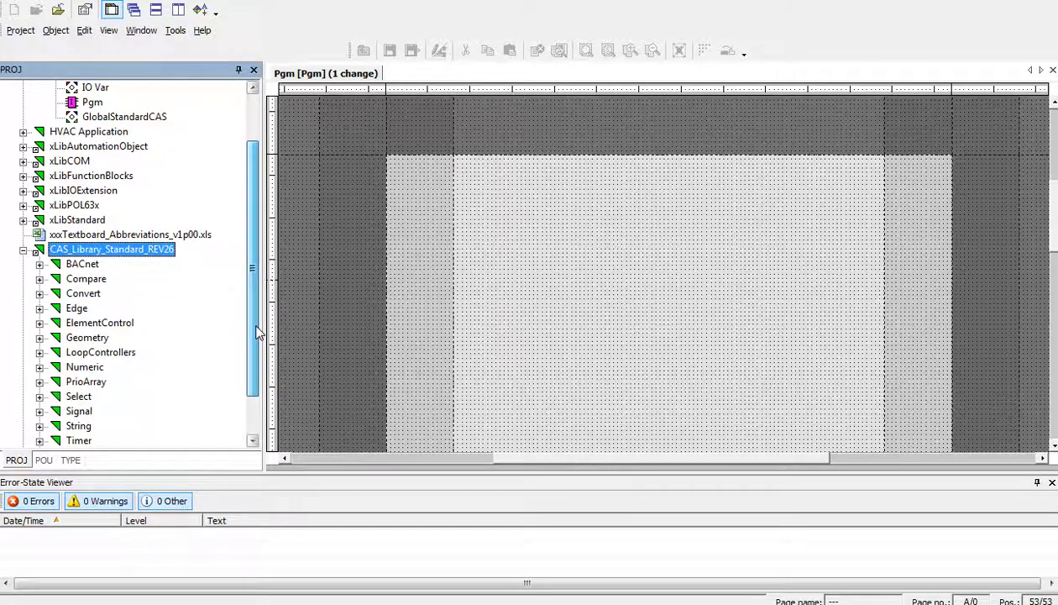
pyautogui.scroll(-3)
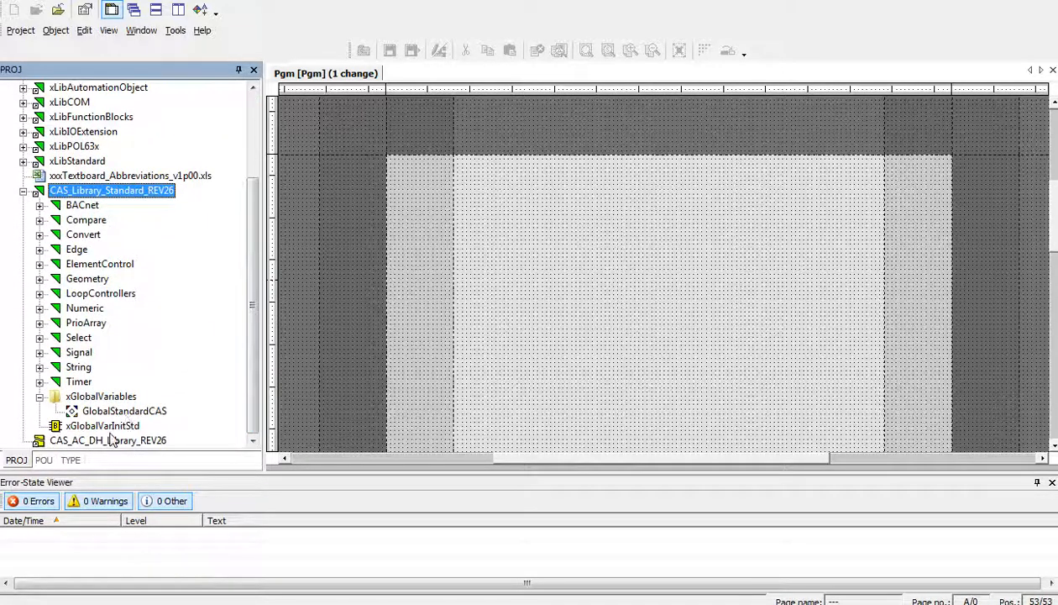
pyautogui.click(102, 425)
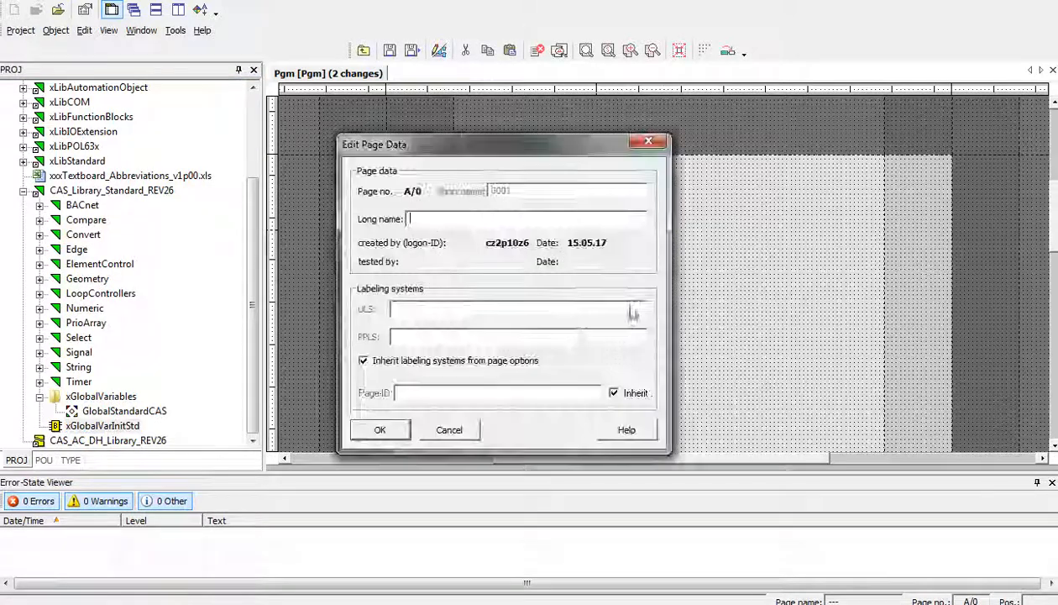
pyautogui.click(379, 430)
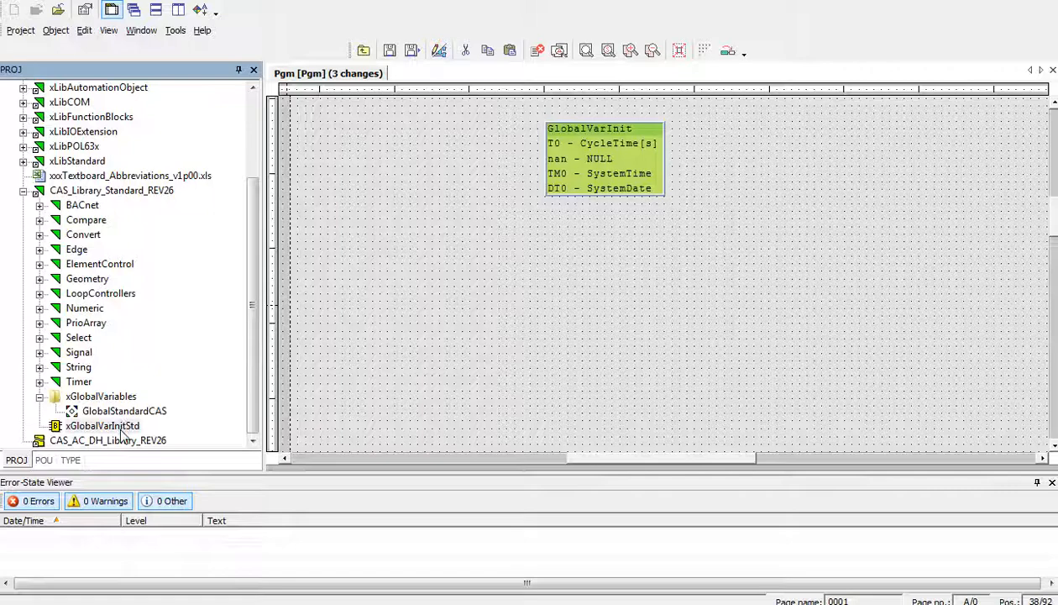
pyautogui.click(505, 292)
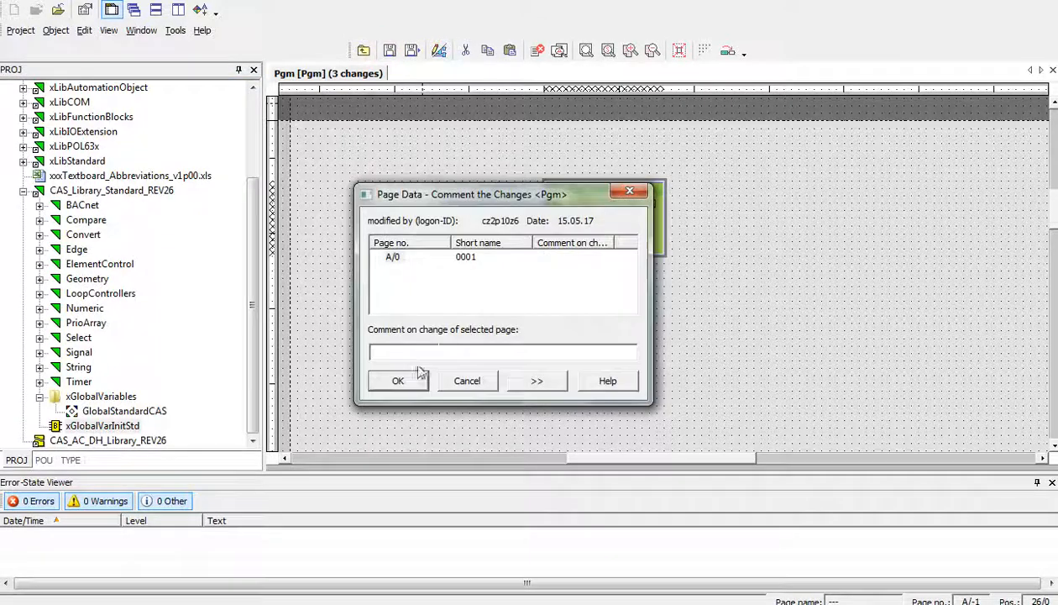
pyautogui.click(396, 380)
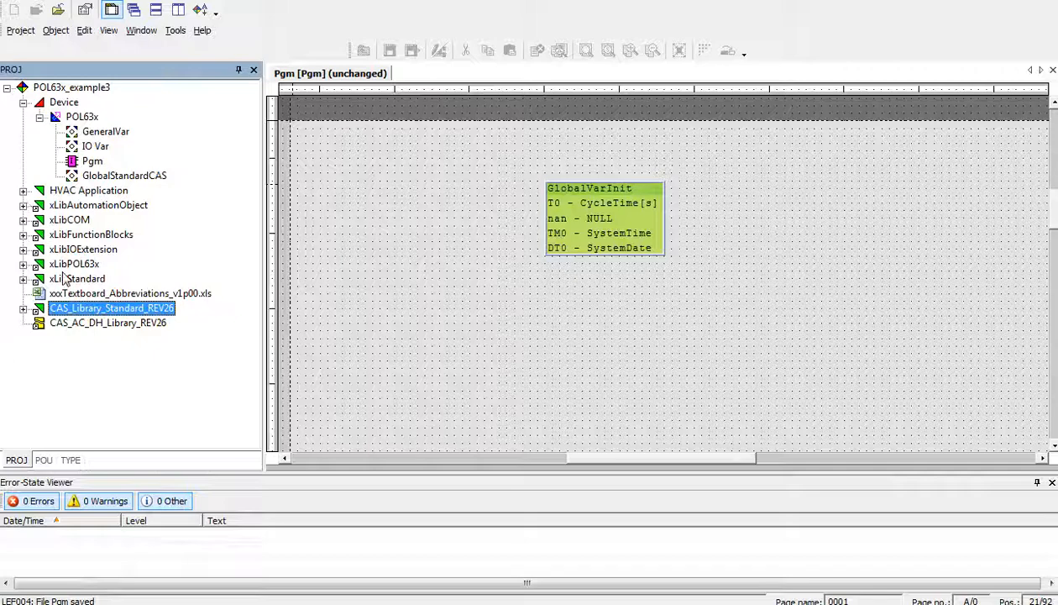
# - Point CAS_AC_DH_Library_REV26 at xxLibCAS_AC_DH_V26 and expand it to Infrastructure, HVAC, Heating
pyautogui.rightClick(108, 323)
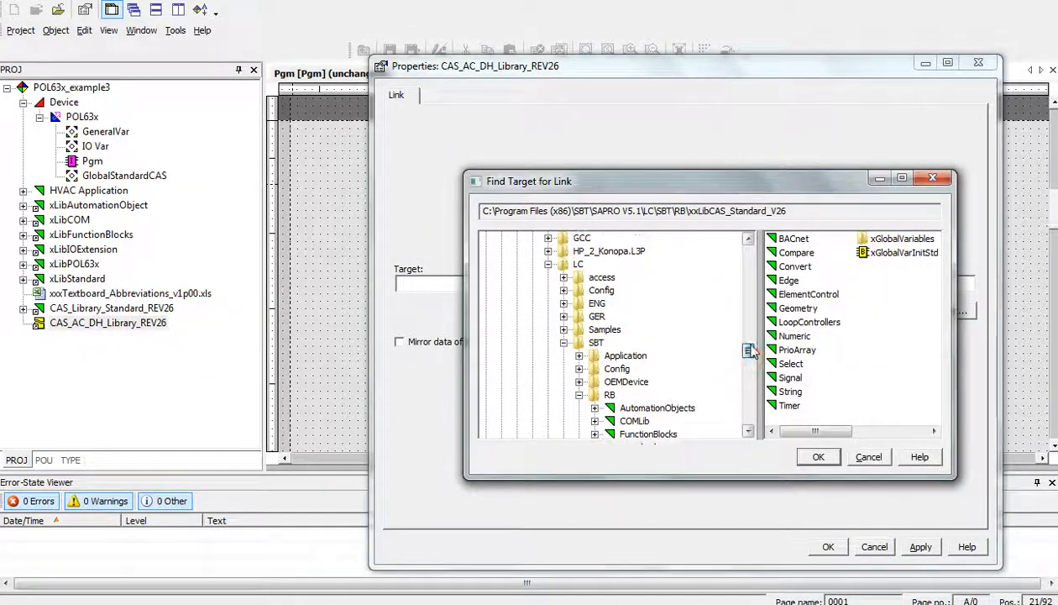
pyautogui.scroll(-3)
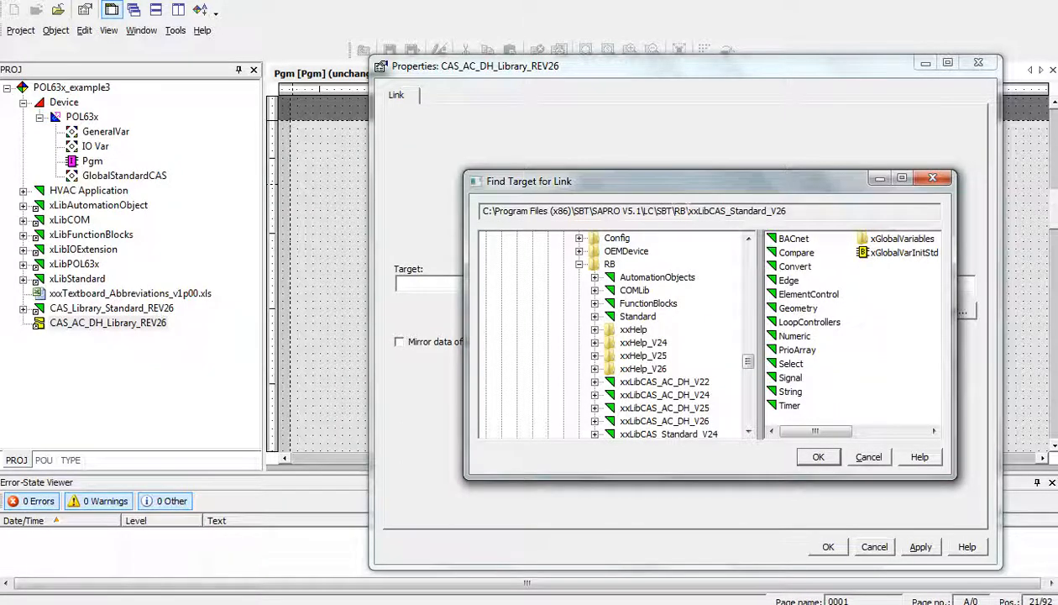
pyautogui.click(666, 409)
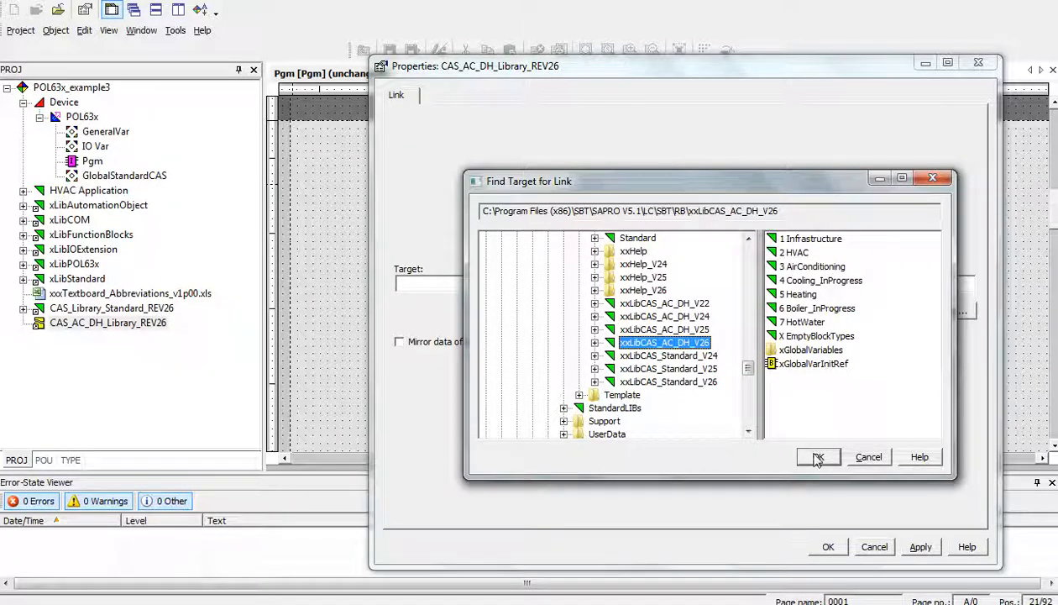
pyautogui.click(817, 457)
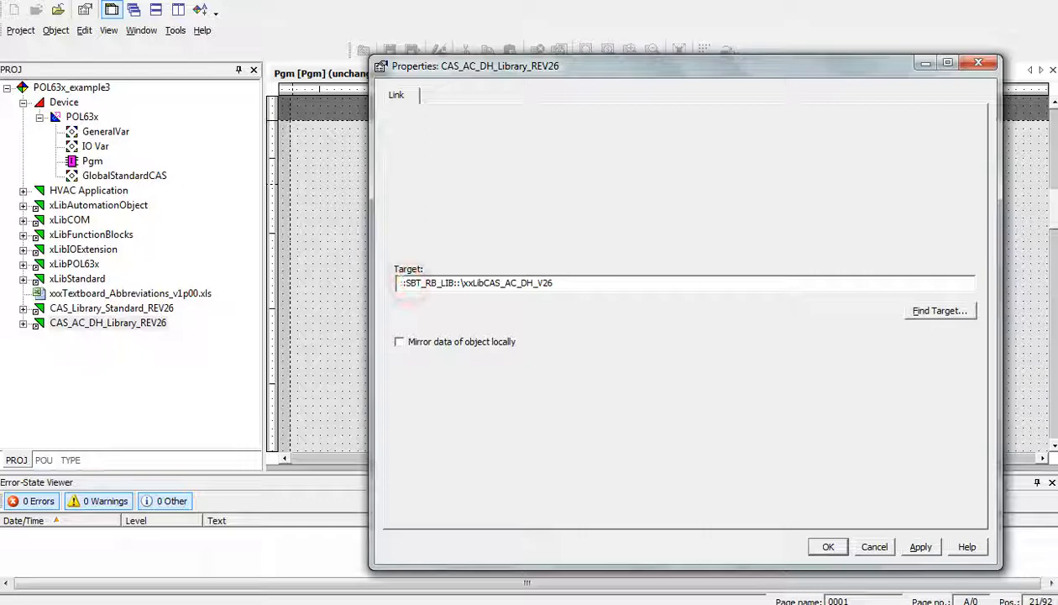
pyautogui.tripleClick(477, 282)
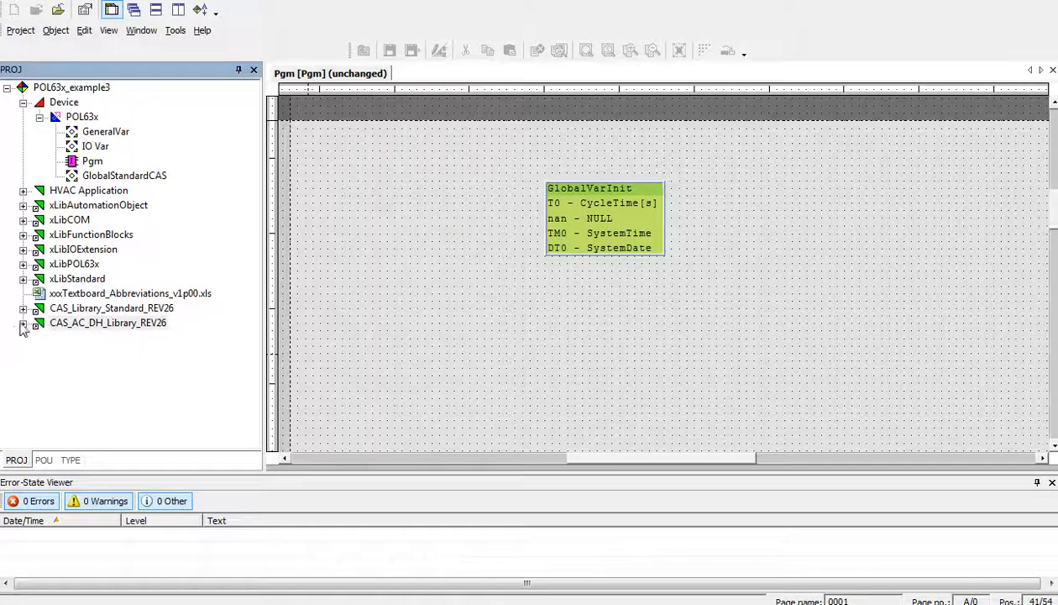
pyautogui.click(24, 323)
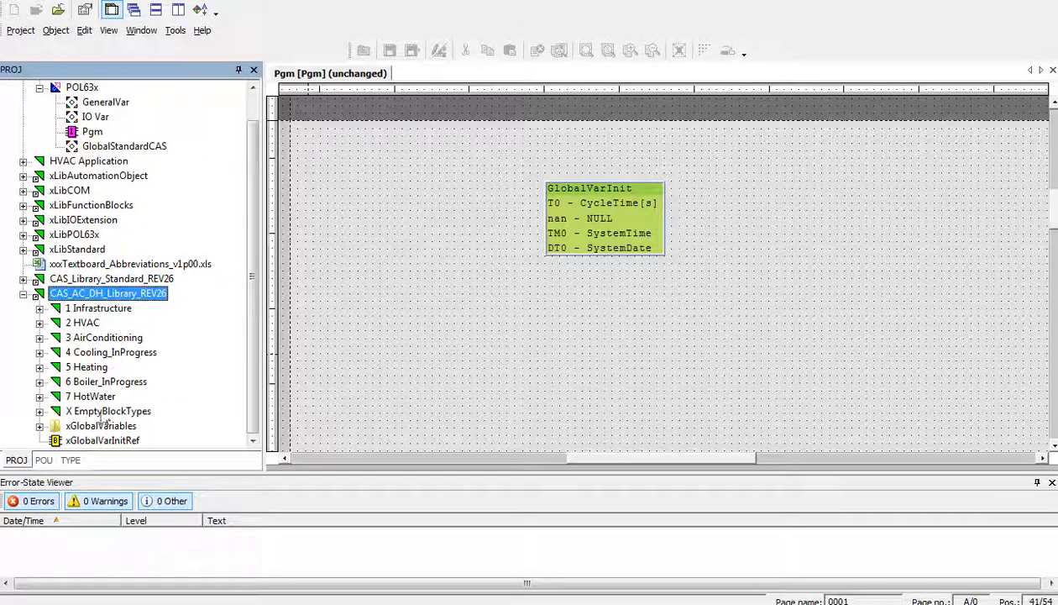
# - Copy GlobalCAS from AC_DH xGlobalVariables into the POL63x device beside GlobalStandardCAS
pyautogui.click(40, 427)
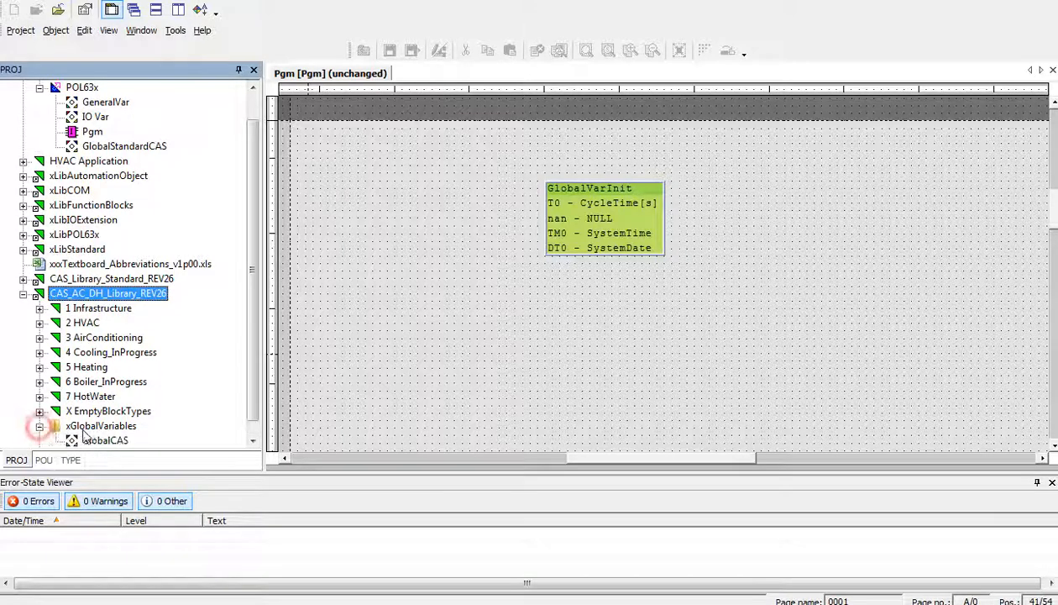
pyautogui.click(106, 427)
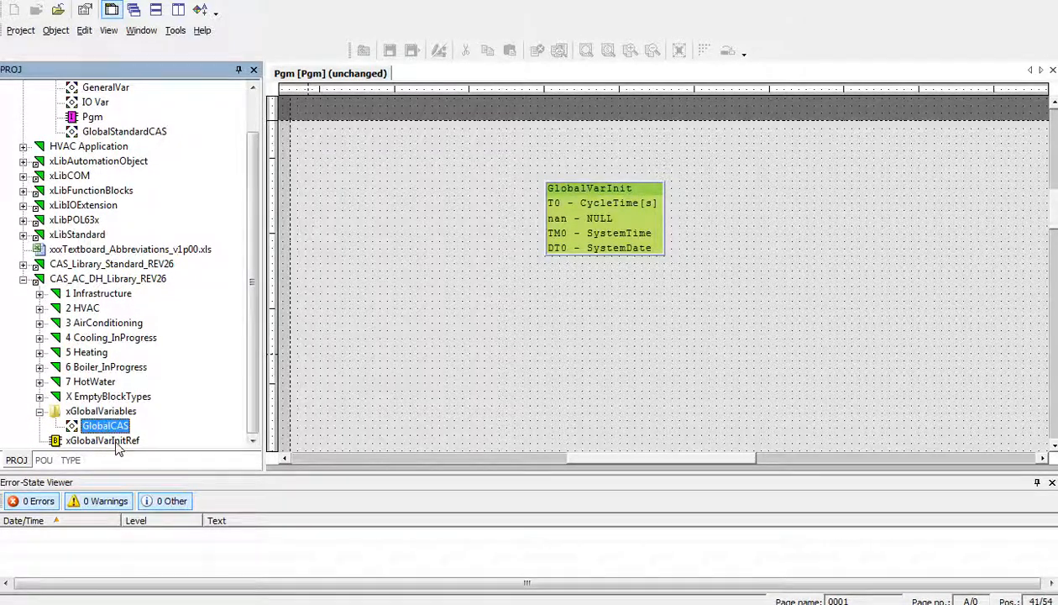
pyautogui.rightClick(104, 427)
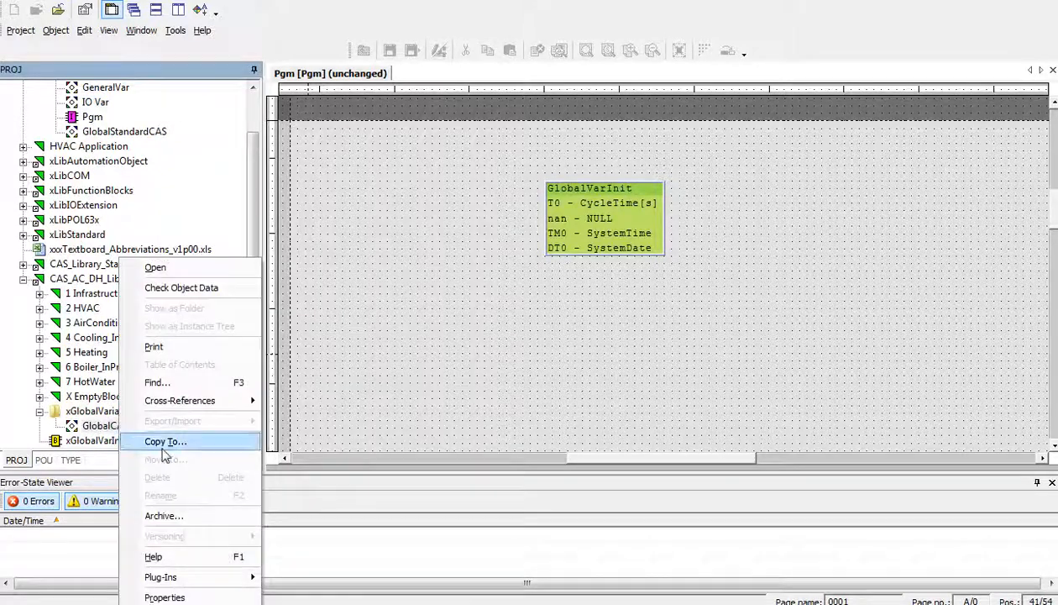
pyautogui.click(164, 440)
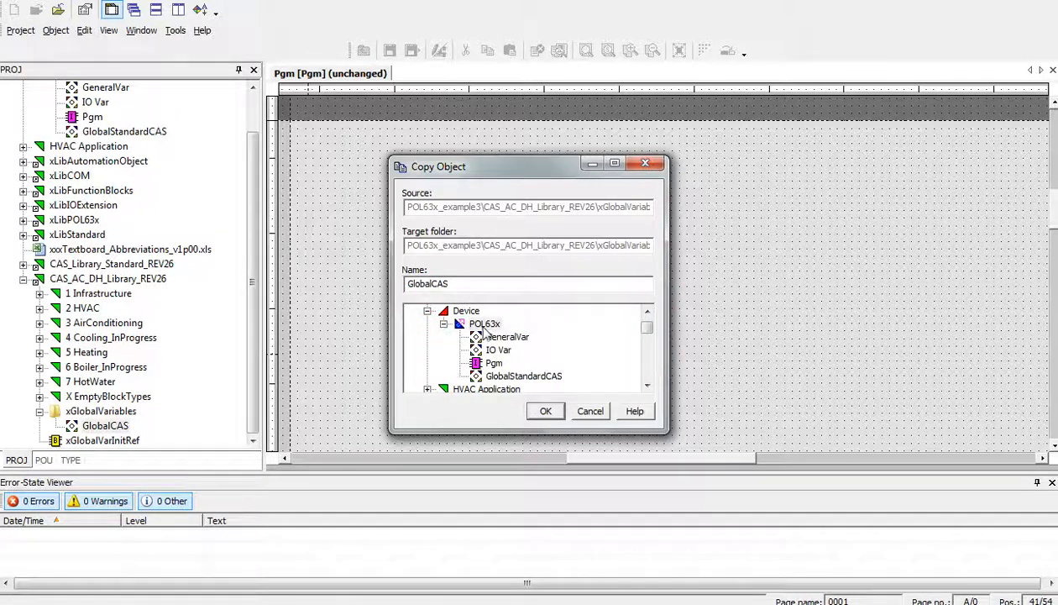
pyautogui.click(484, 323)
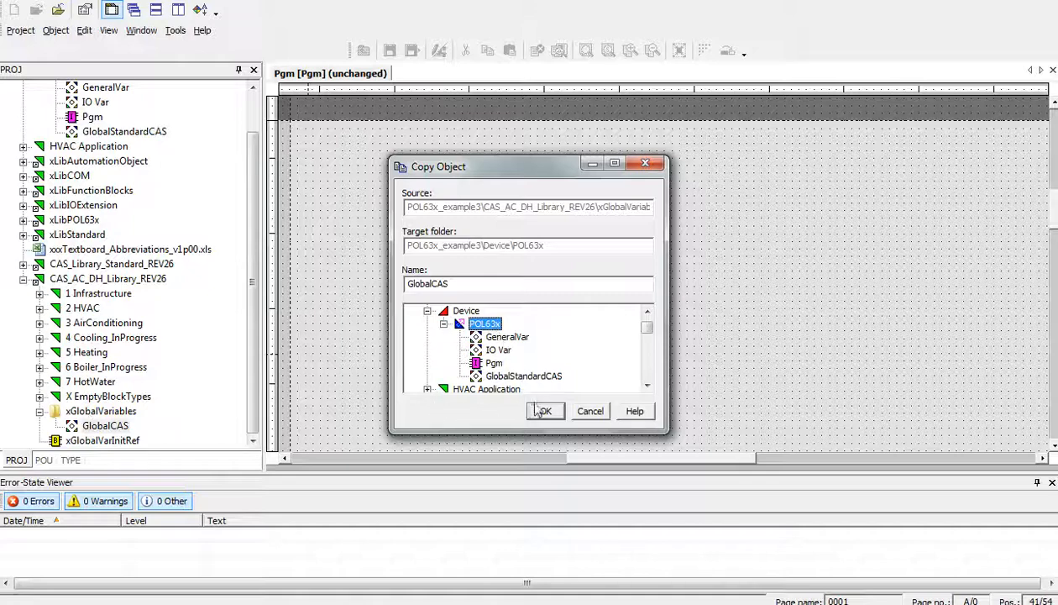
pyautogui.click(544, 410)
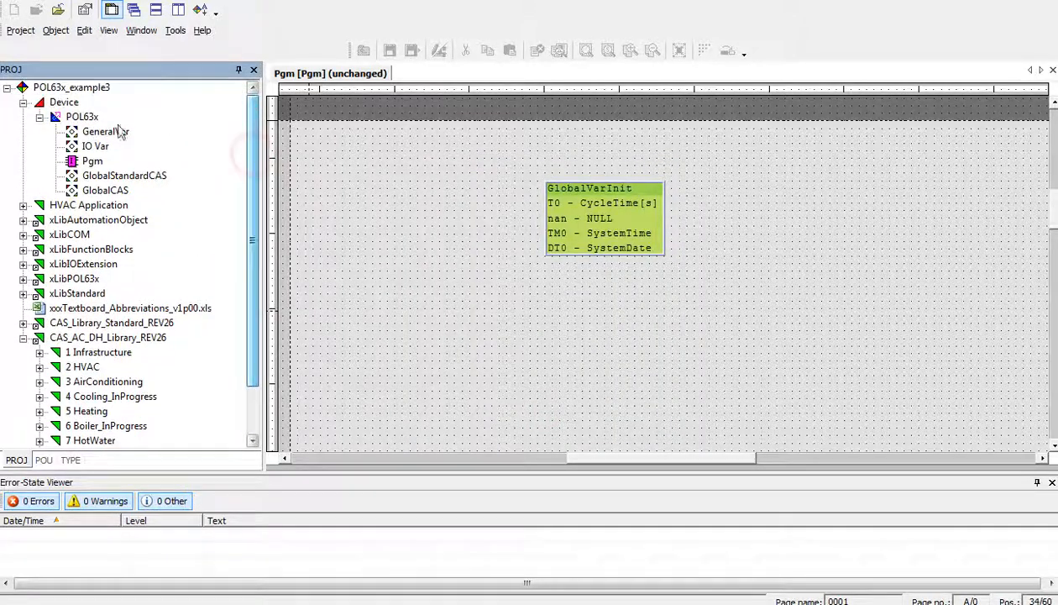
pyautogui.click(83, 116)
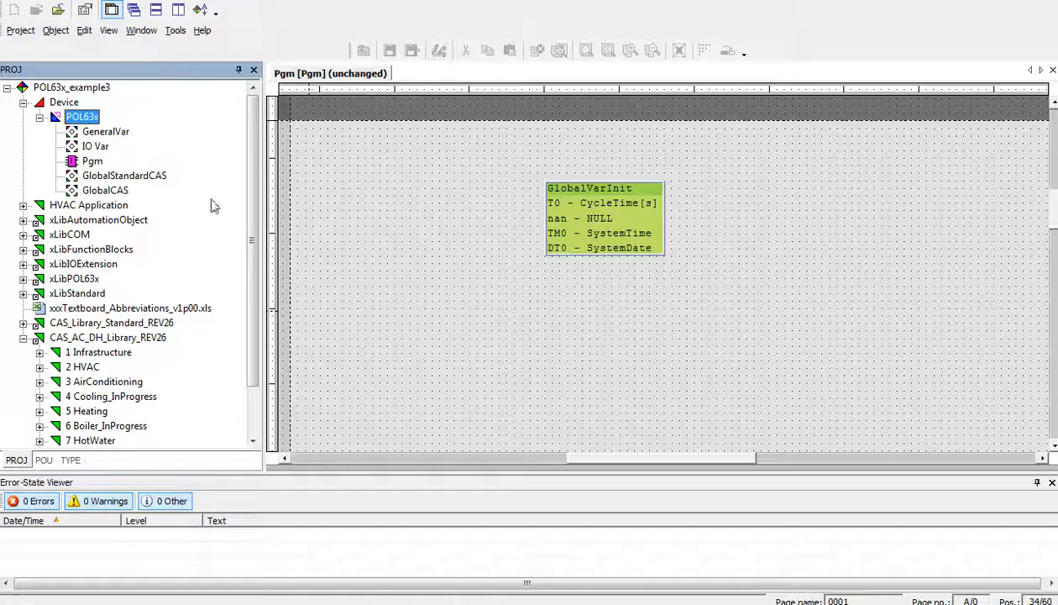
pyautogui.scroll(-3)
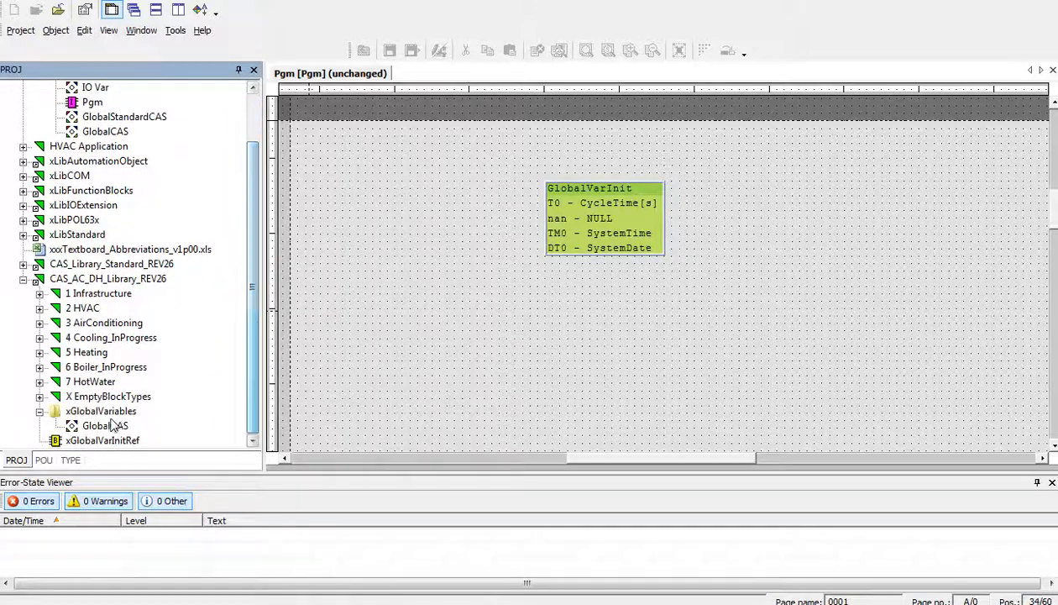
# - Place GlobalVarInitRef next to GlobalVarInit on Pgm and save with the change comment
pyautogui.click(104, 425)
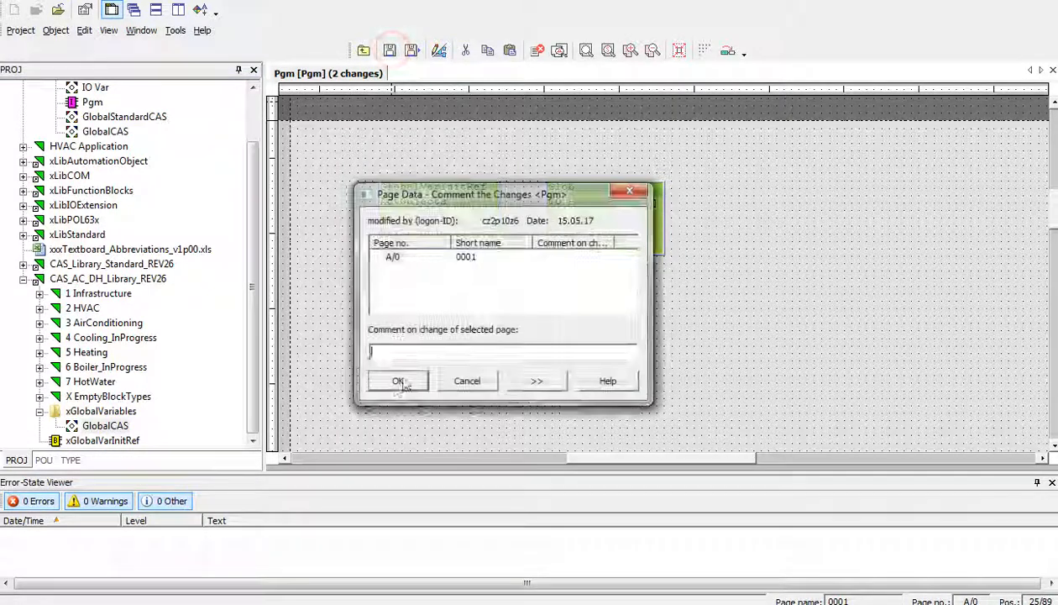
pyautogui.click(396, 380)
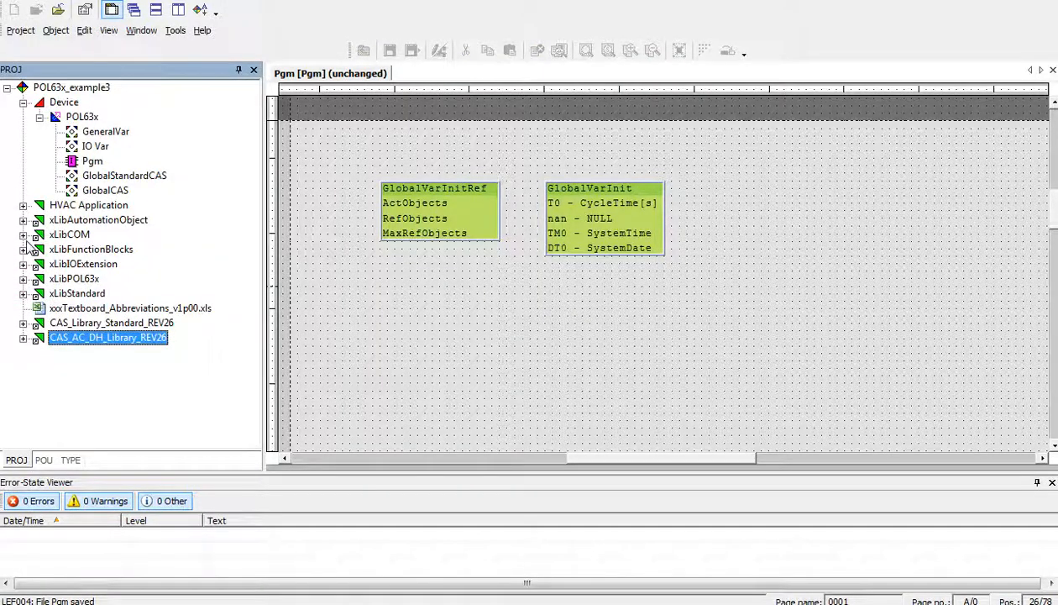
pyautogui.moveTo(59, 245)
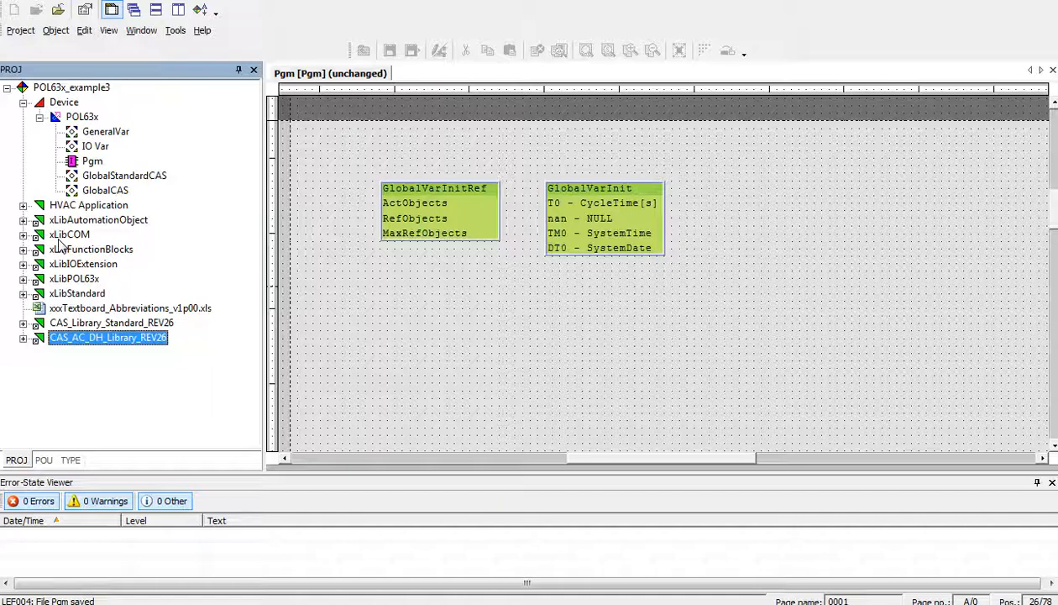
pyautogui.moveTo(64, 245)
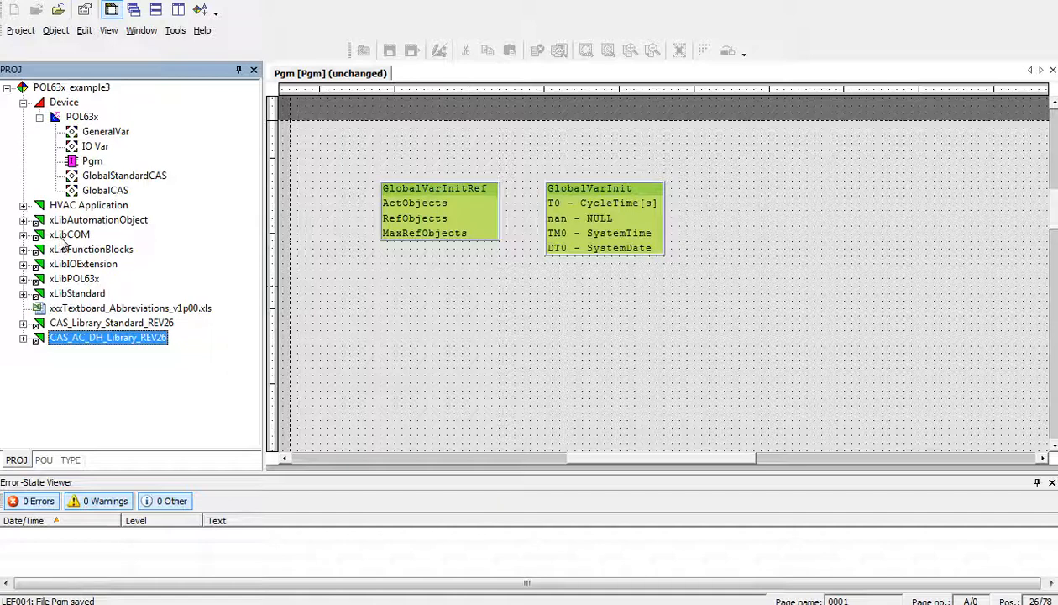
pyautogui.click(104, 190)
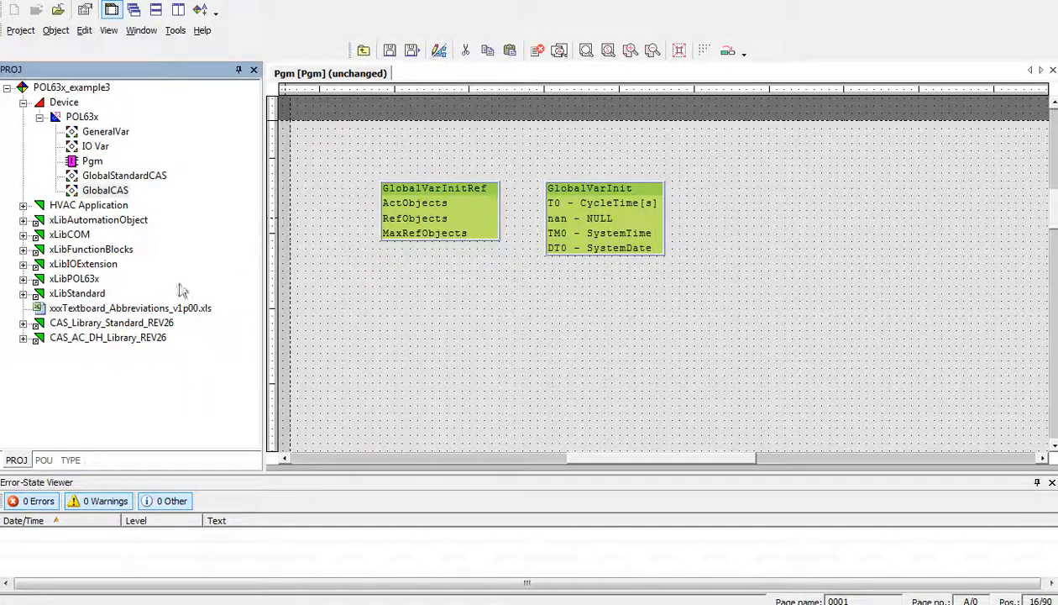
# - Expand the AC_DH library's 1 Infrastructure > 0 Pgm > 2 Templates to reach fbAutoStn_CC
pyautogui.click(107, 336)
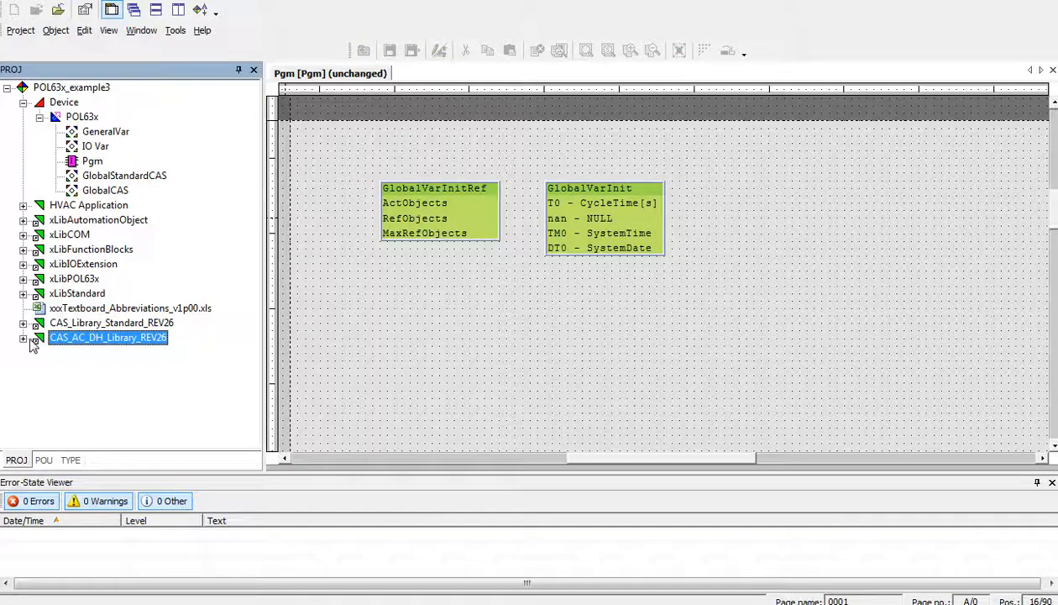
pyautogui.click(23, 336)
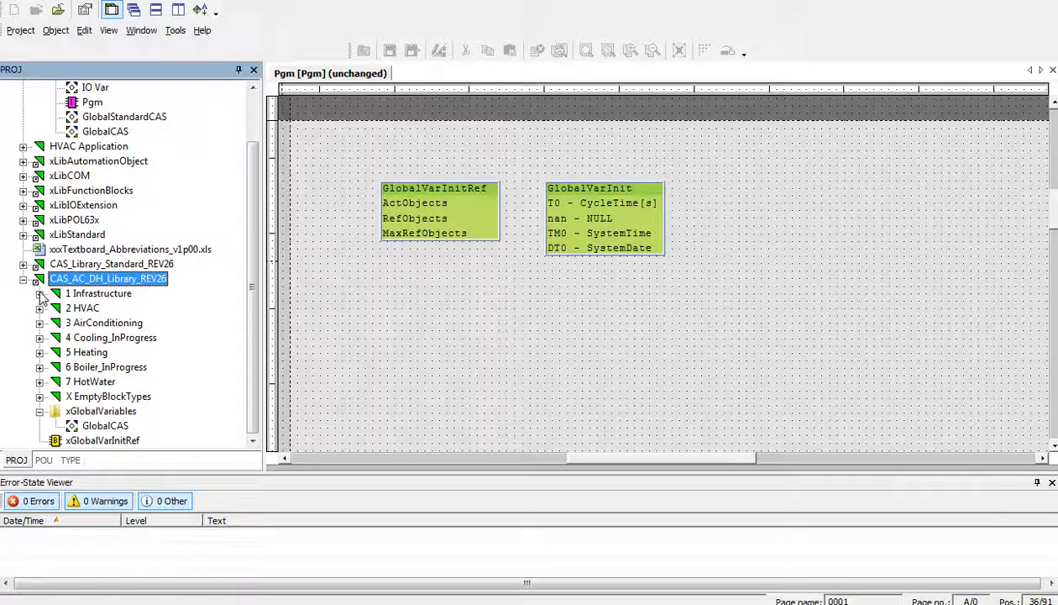
pyautogui.click(55, 292)
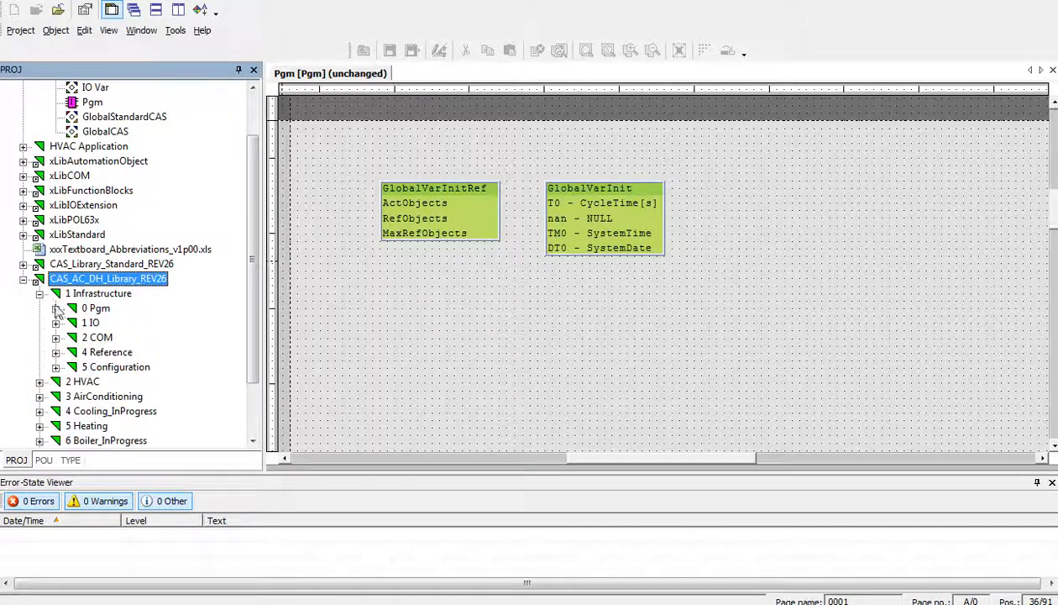
pyautogui.click(58, 308)
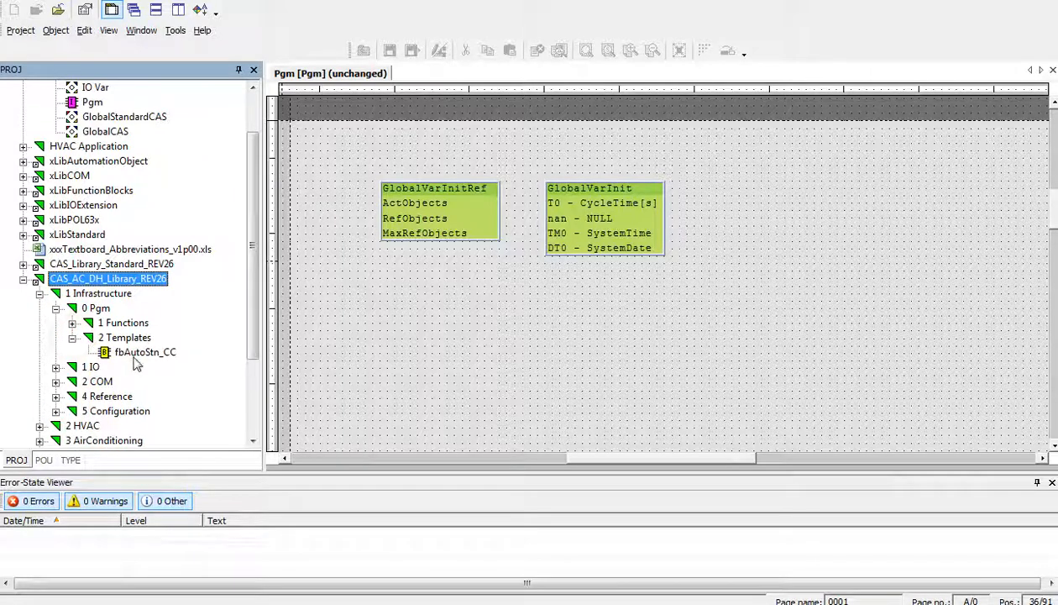
pyautogui.moveTo(135, 360)
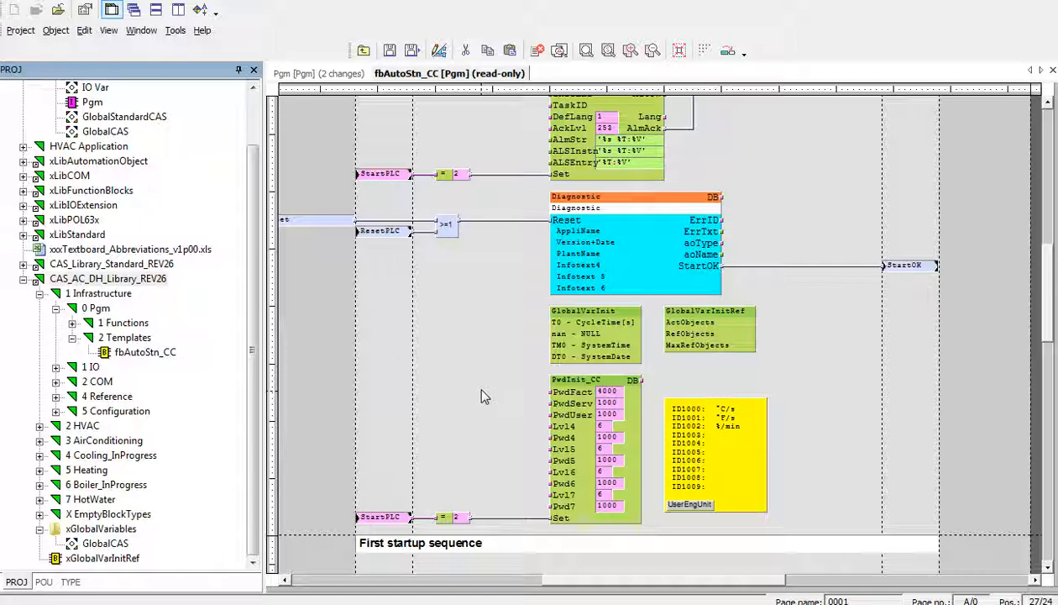
# - Close the read-only fbAutoStn_CC template, leaving its Reset block on Pgm with the library tree collapsed
pyautogui.click(584, 339)
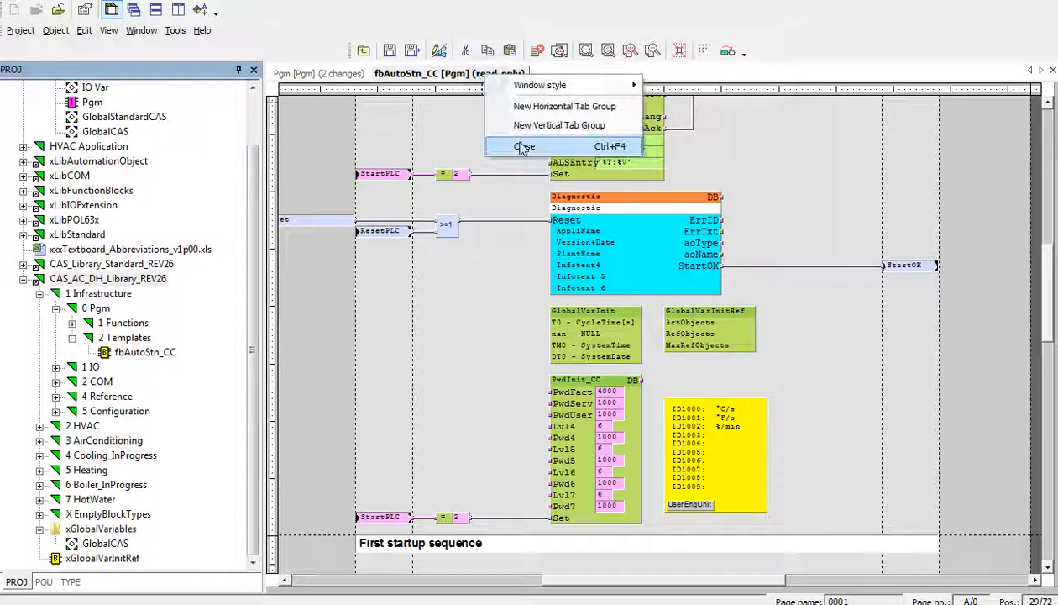
pyautogui.click(525, 144)
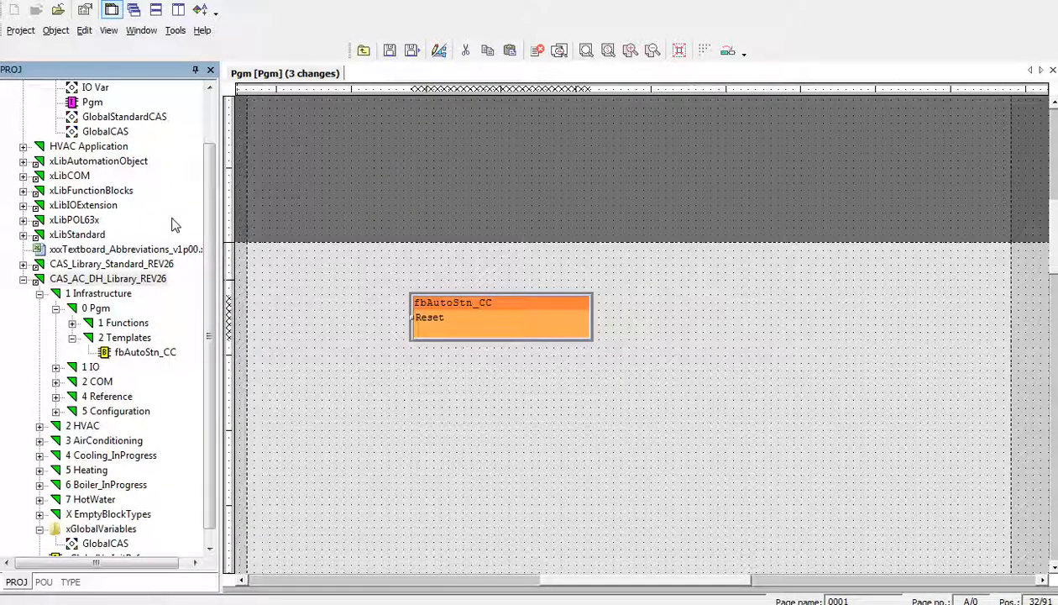
pyautogui.click(107, 279)
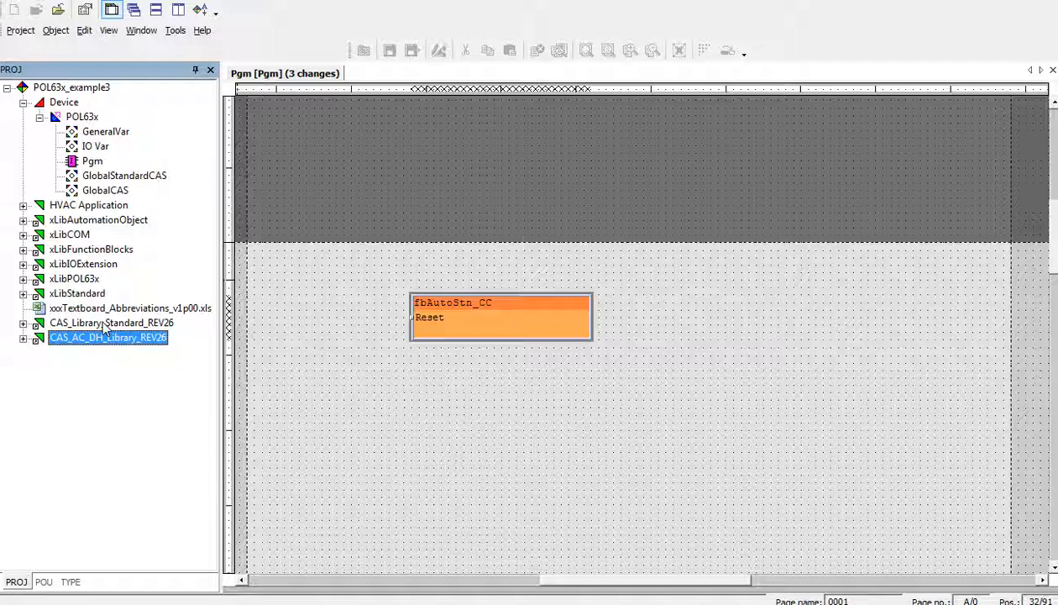
pyautogui.click(362, 433)
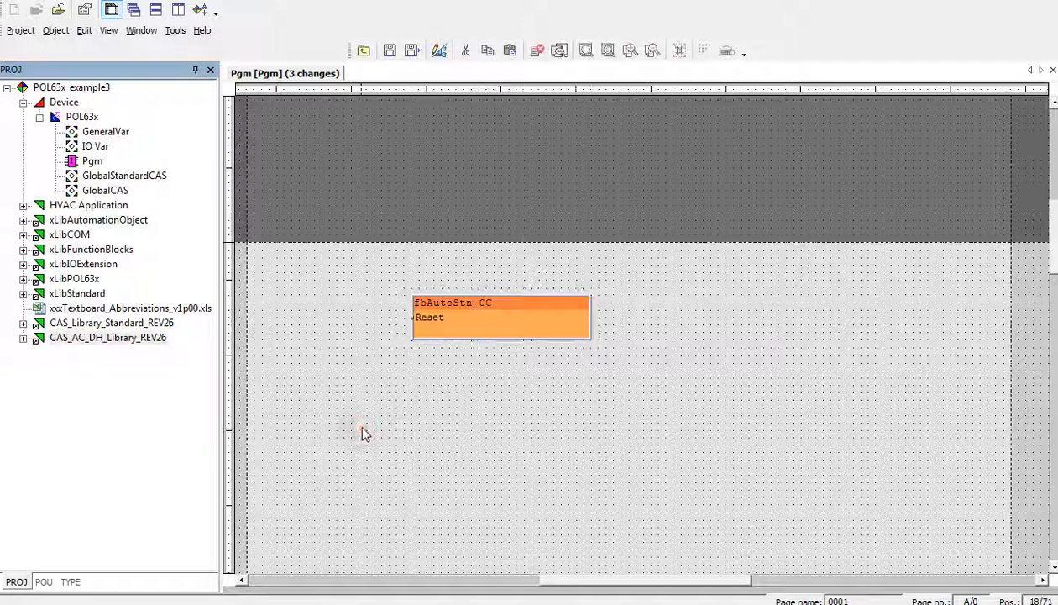